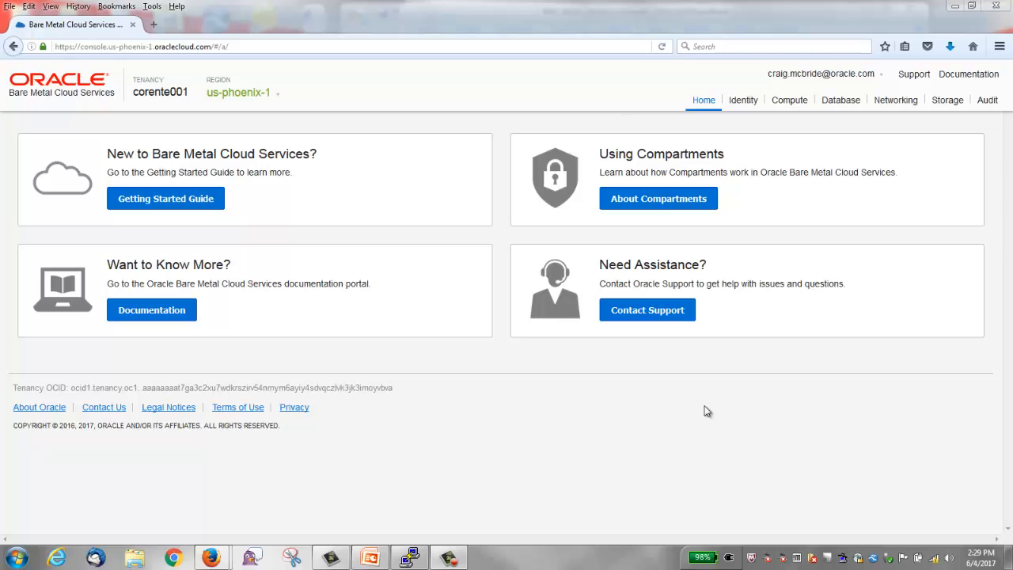
# Step: Show the Compute instances list for the root compartment with the running OL7U3 instance
pyautogui.click(788, 100)
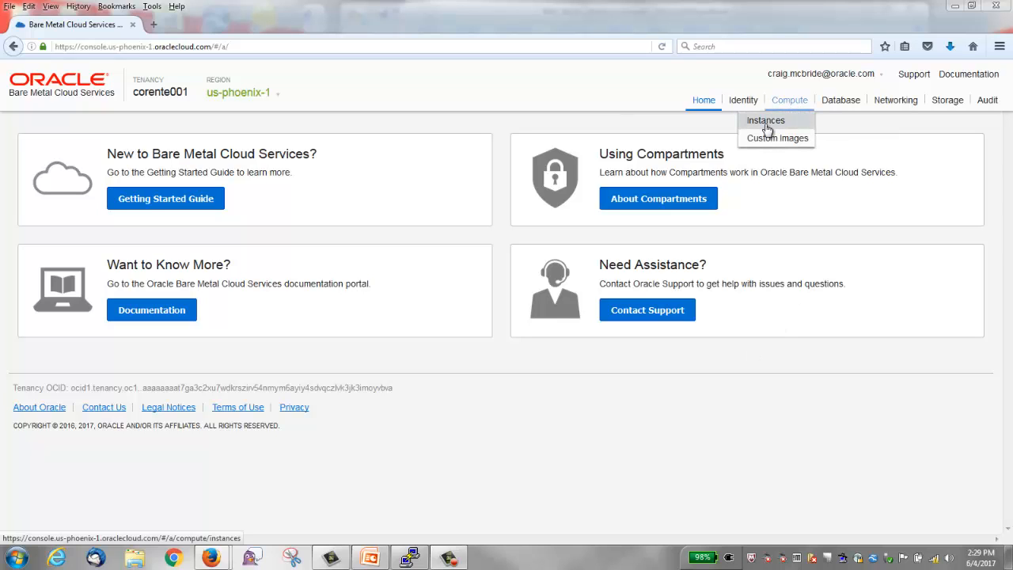
pyautogui.click(766, 120)
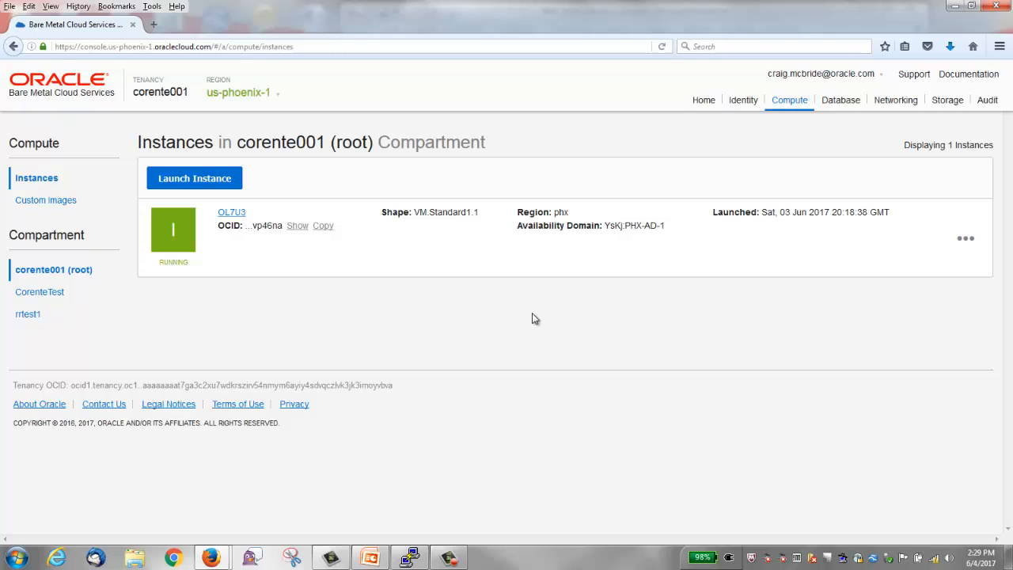
pyautogui.moveTo(475, 313)
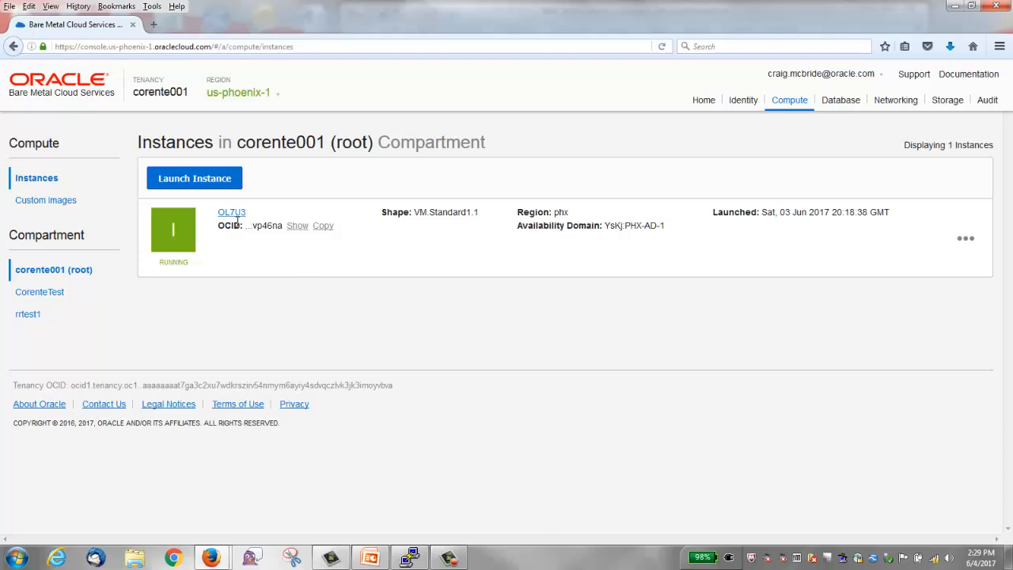
# Step: View the OL7U3 instance details and note its availability domain
pyautogui.click(231, 212)
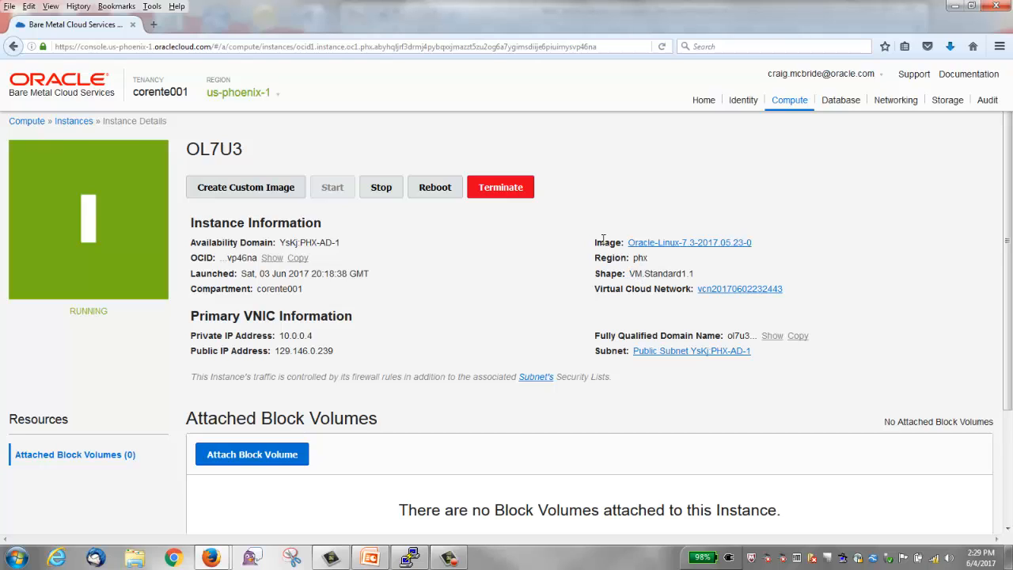
pyautogui.doubleClick(608, 242)
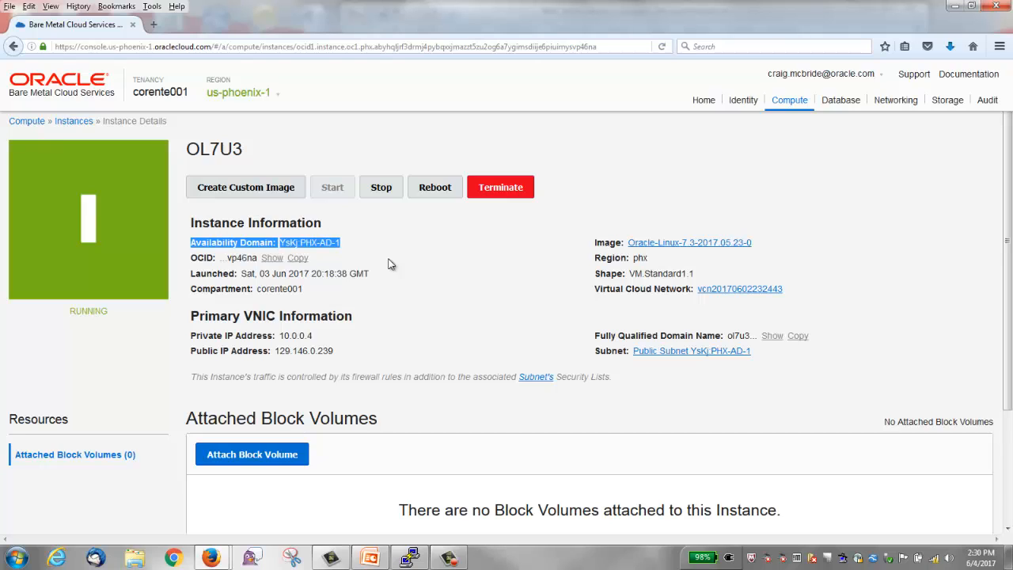
pyautogui.moveTo(871, 291)
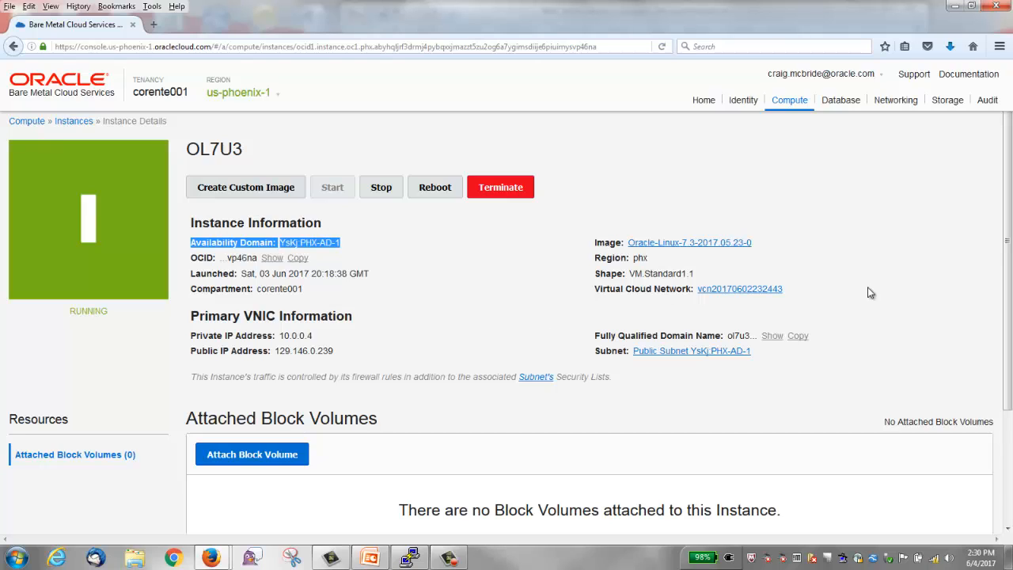
# Step: Check that OL7U3 has no attached block volumes, then head to the Storage services
pyautogui.scroll(-3)
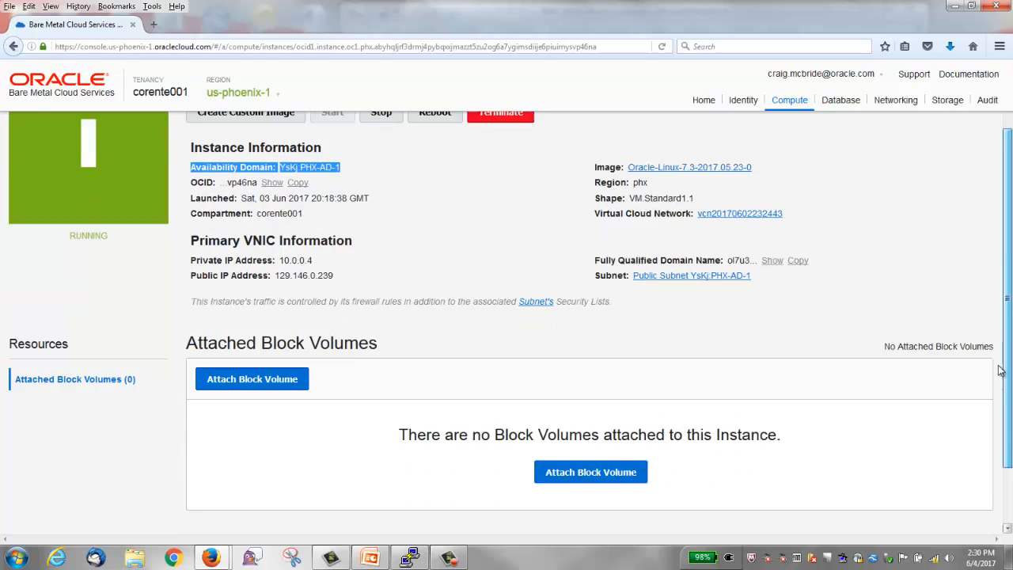
pyautogui.scroll(-3)
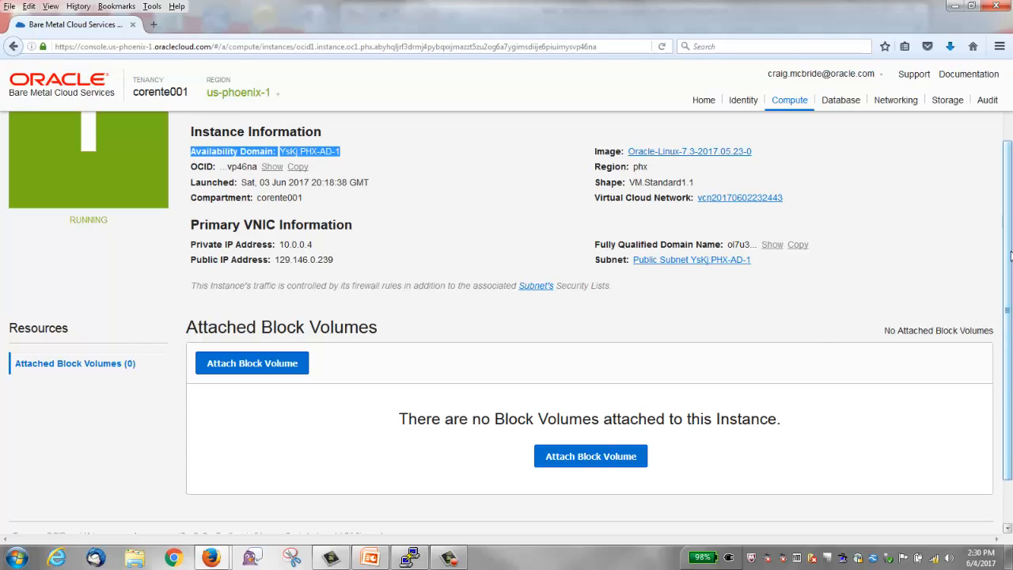
pyautogui.scroll(3)
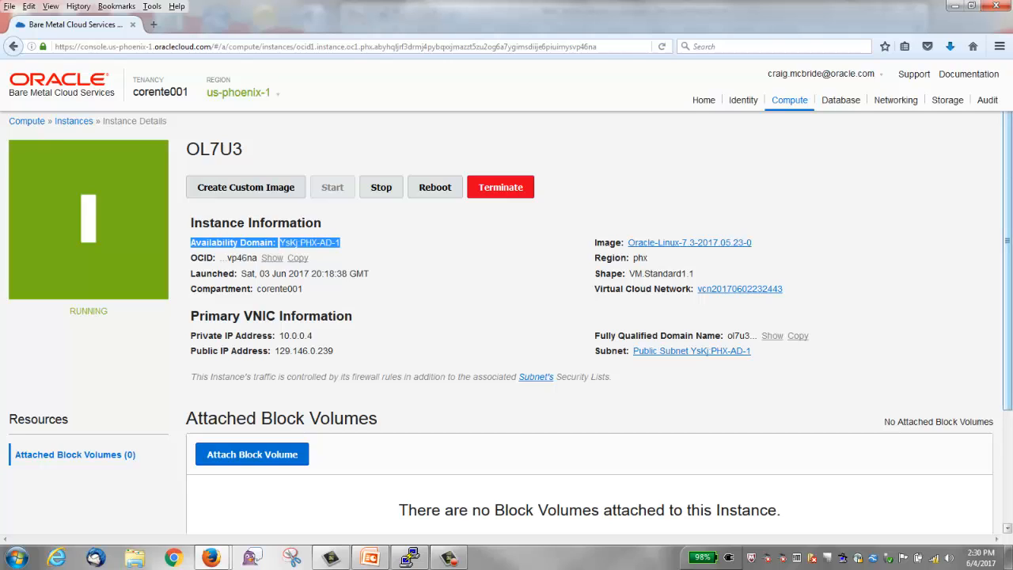
pyautogui.click(946, 100)
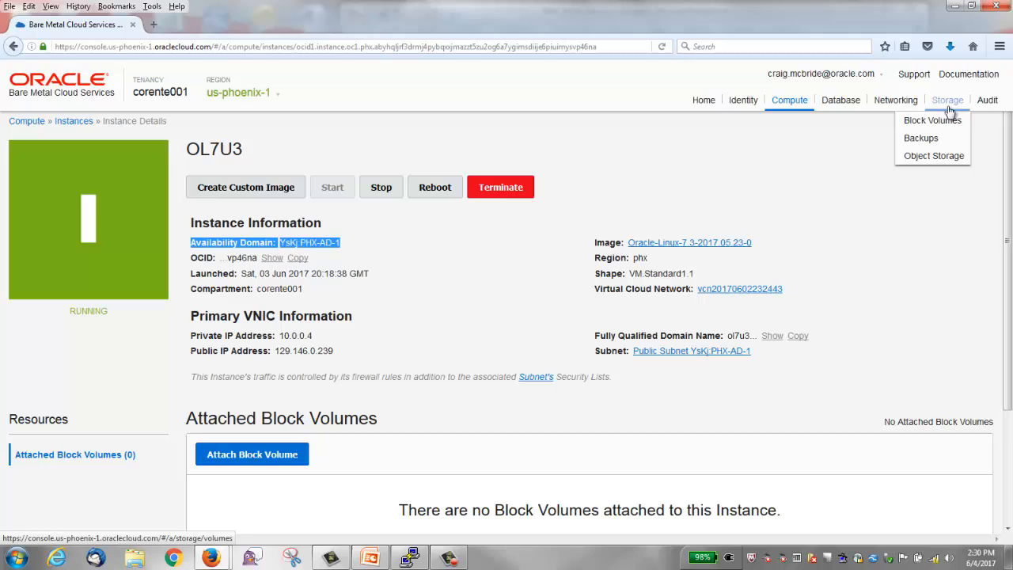
# Step: Show the Block Volumes list with the two unattached 1.0 TB disk_1 volumes
pyautogui.click(930, 120)
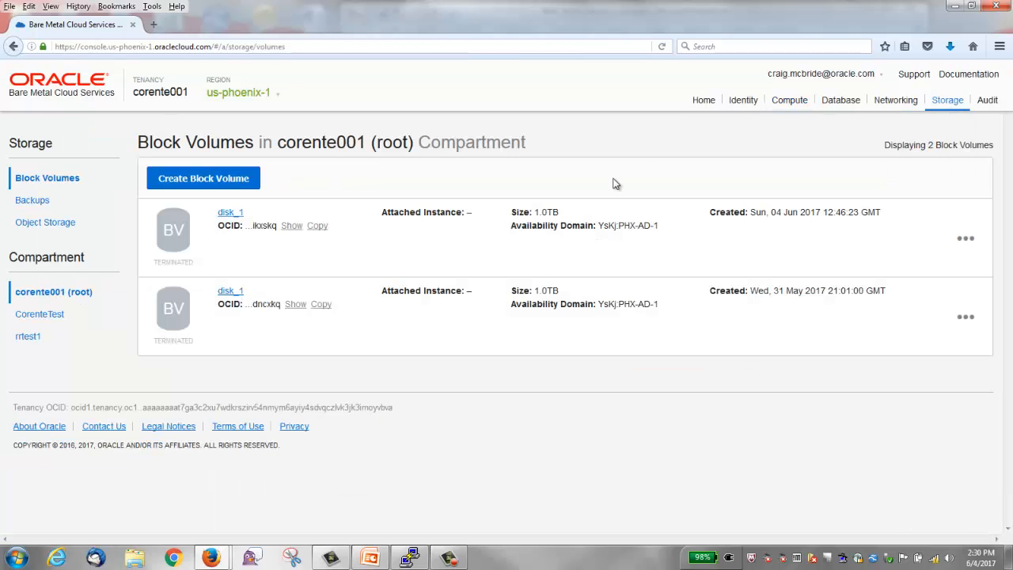
pyautogui.moveTo(367, 250)
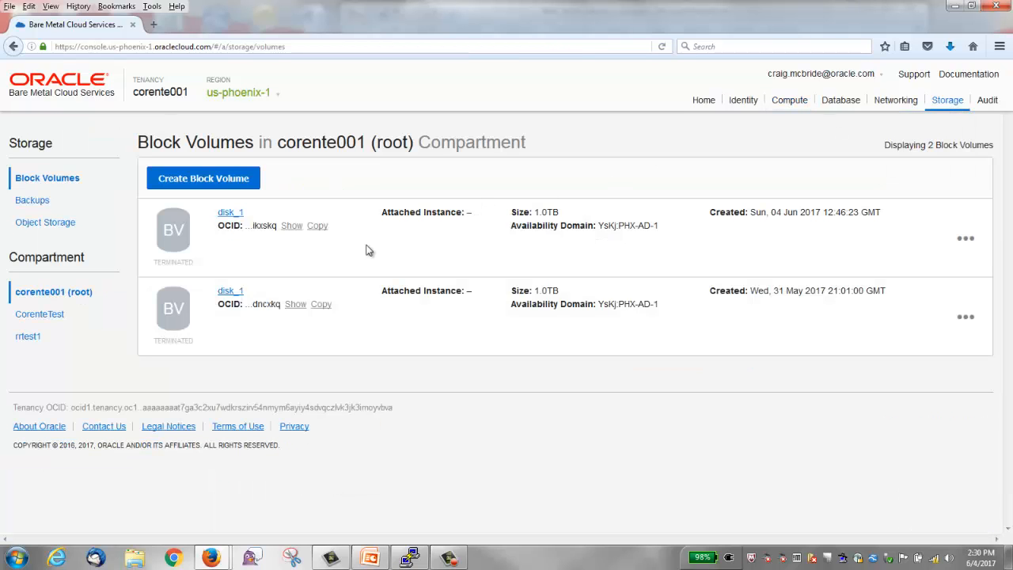
pyautogui.moveTo(119, 267)
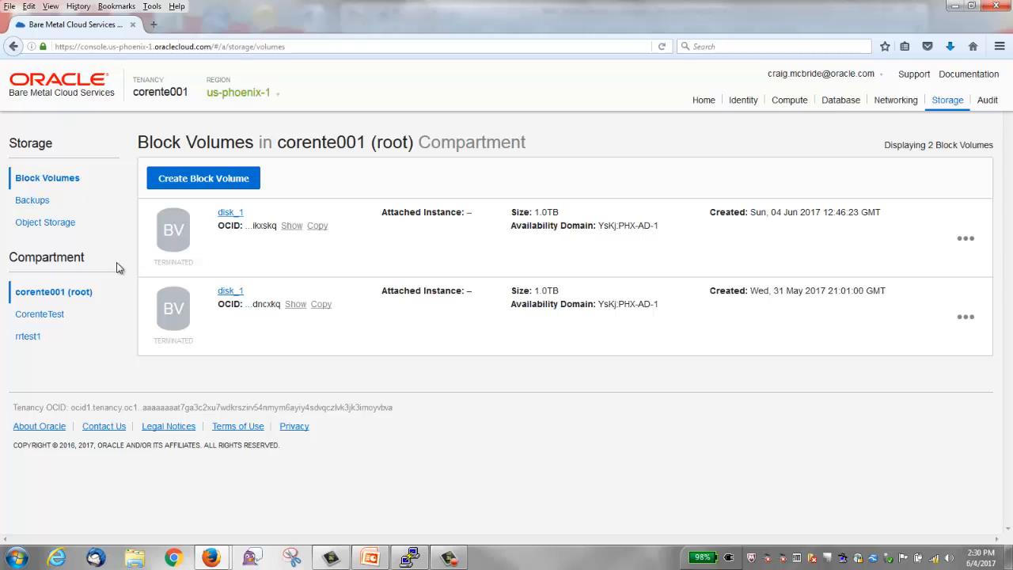
pyautogui.moveTo(173, 319)
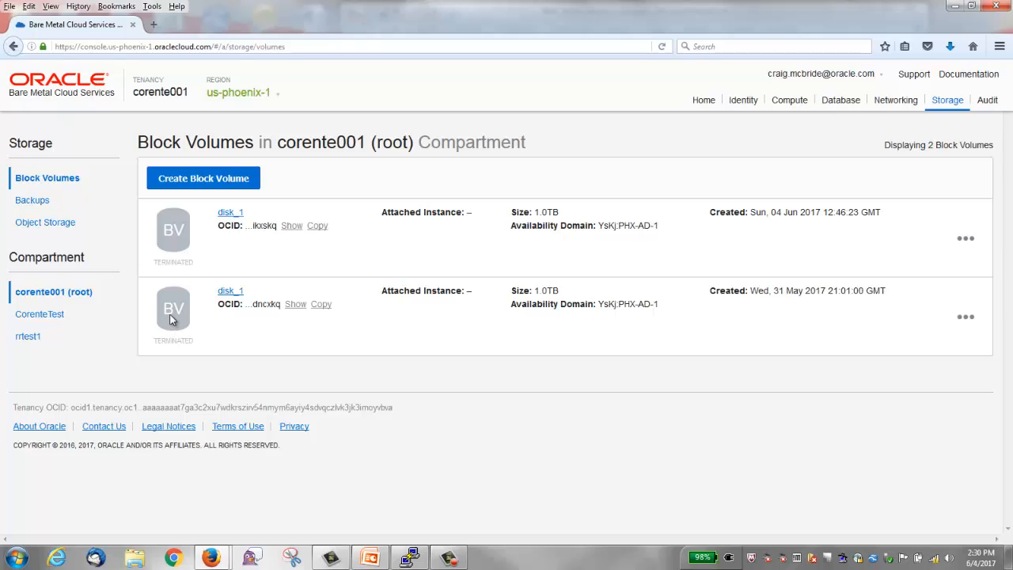
pyautogui.moveTo(174, 325)
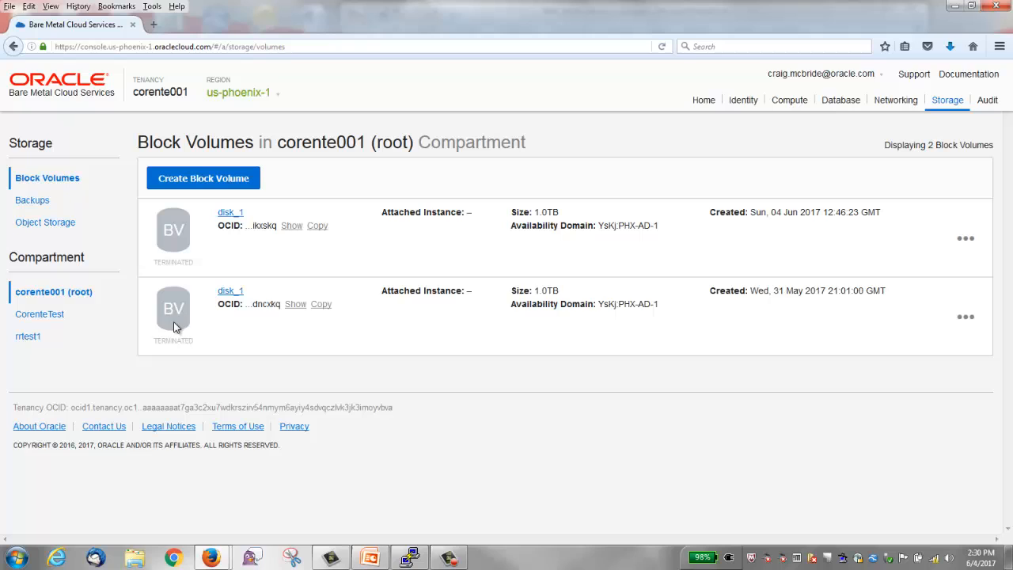
pyautogui.moveTo(174, 327)
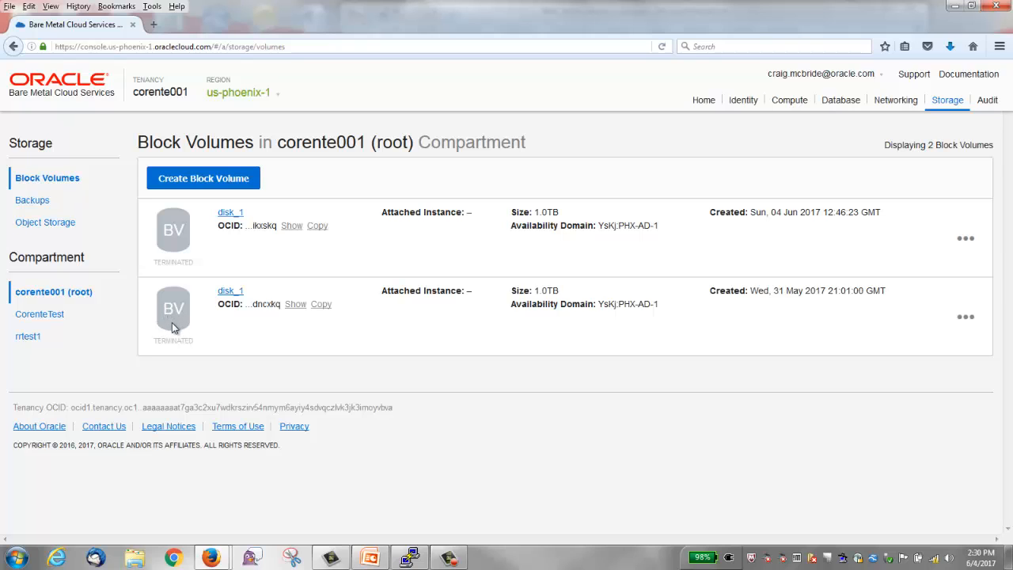
pyautogui.moveTo(193, 196)
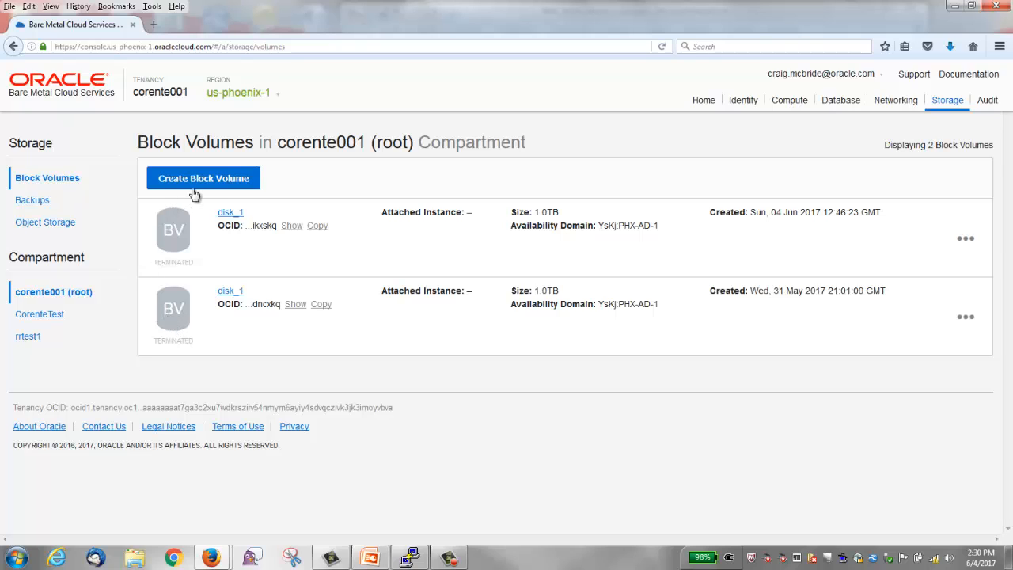
# Step: Create a 1024 GB block volume named disk_1 in availability domain YsKj:PHX-AD-1
pyautogui.click(203, 177)
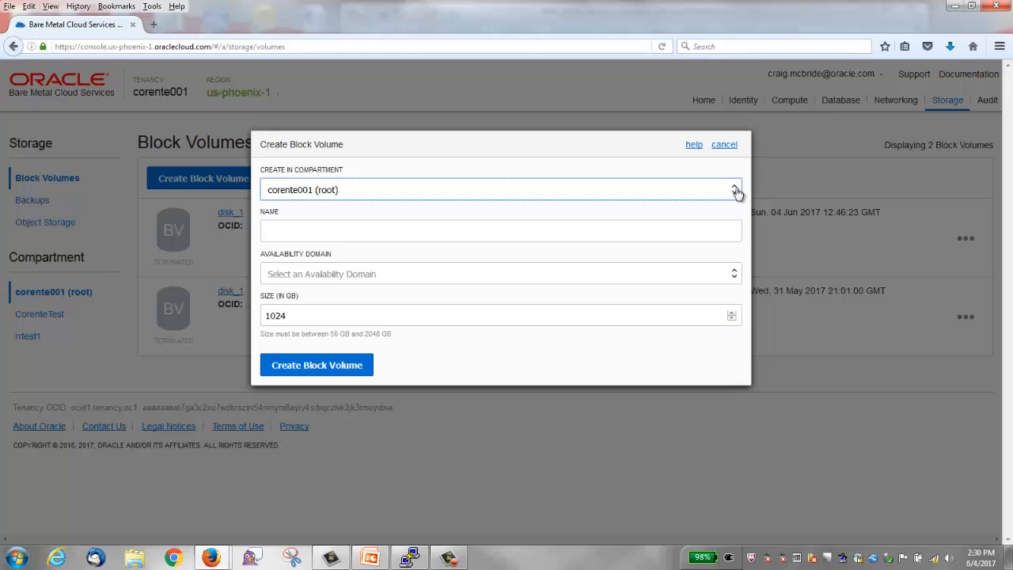
pyautogui.moveTo(734, 190)
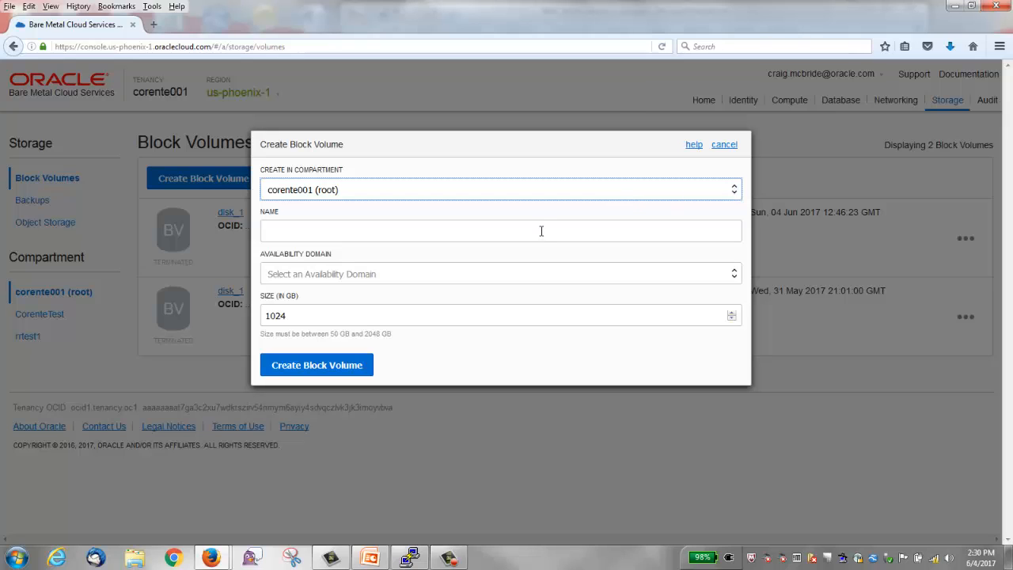
pyautogui.click(500, 231)
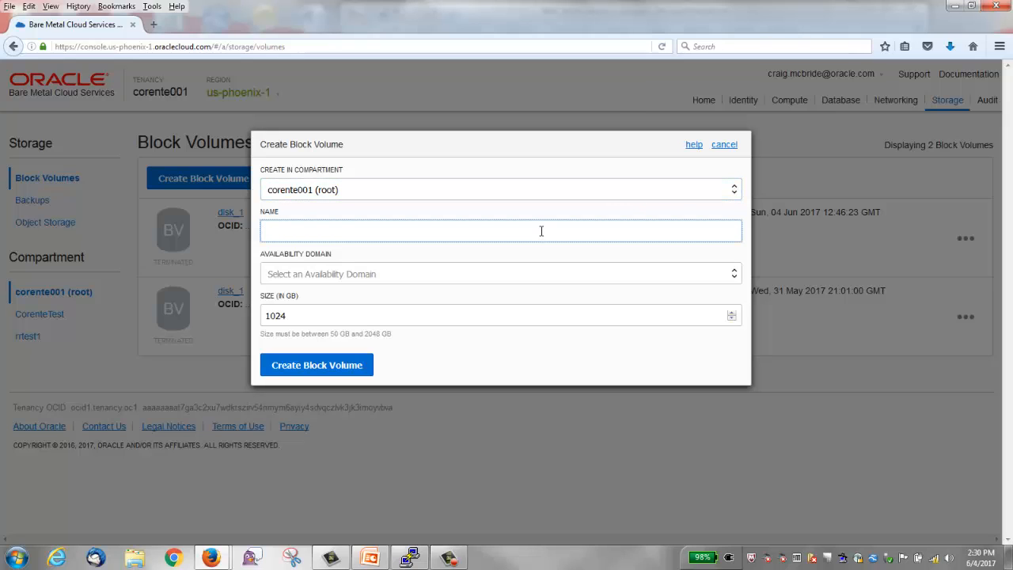
pyautogui.write('disk_1')
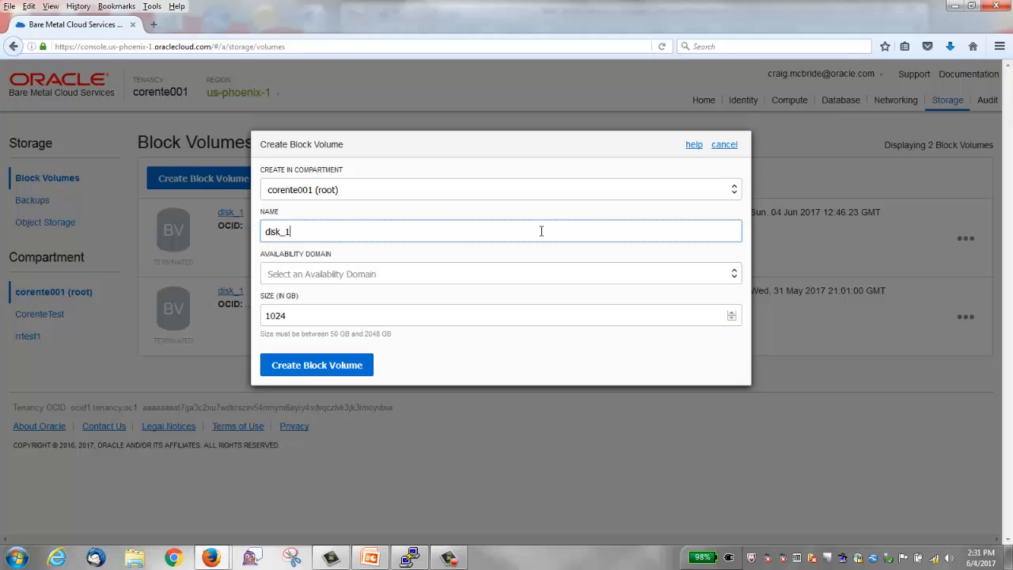
pyautogui.moveTo(706, 282)
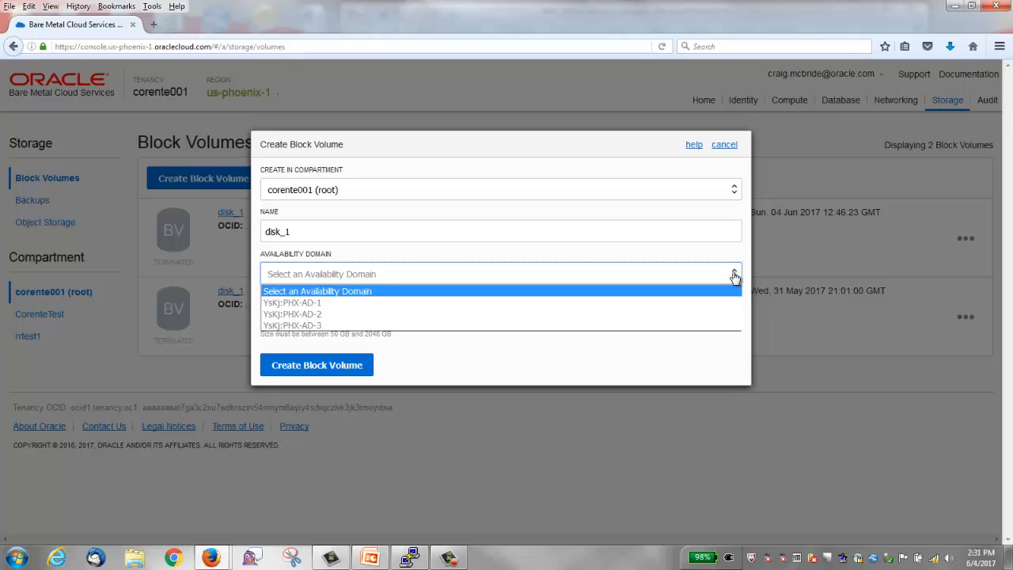
pyautogui.moveTo(439, 302)
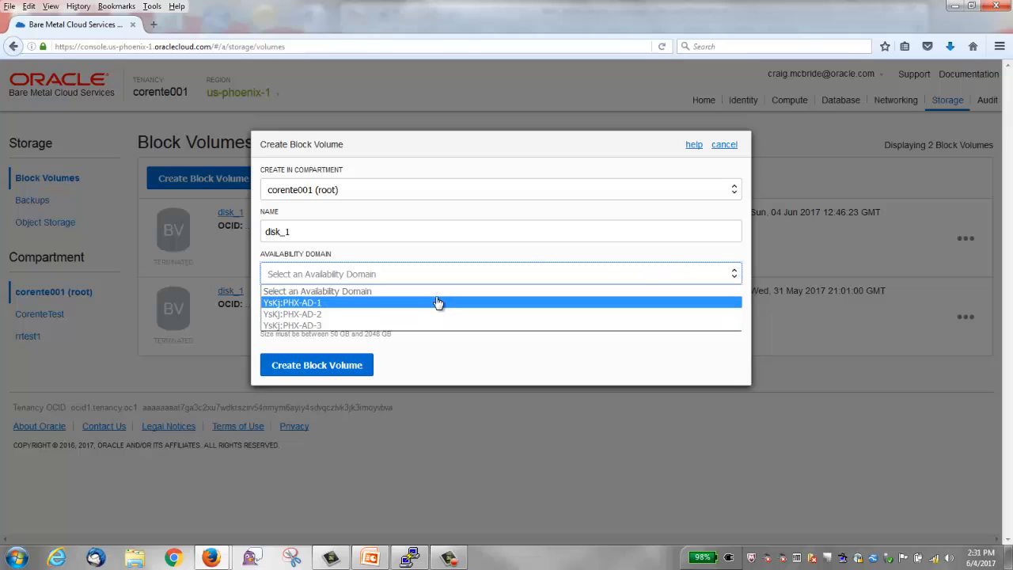
pyautogui.click(292, 303)
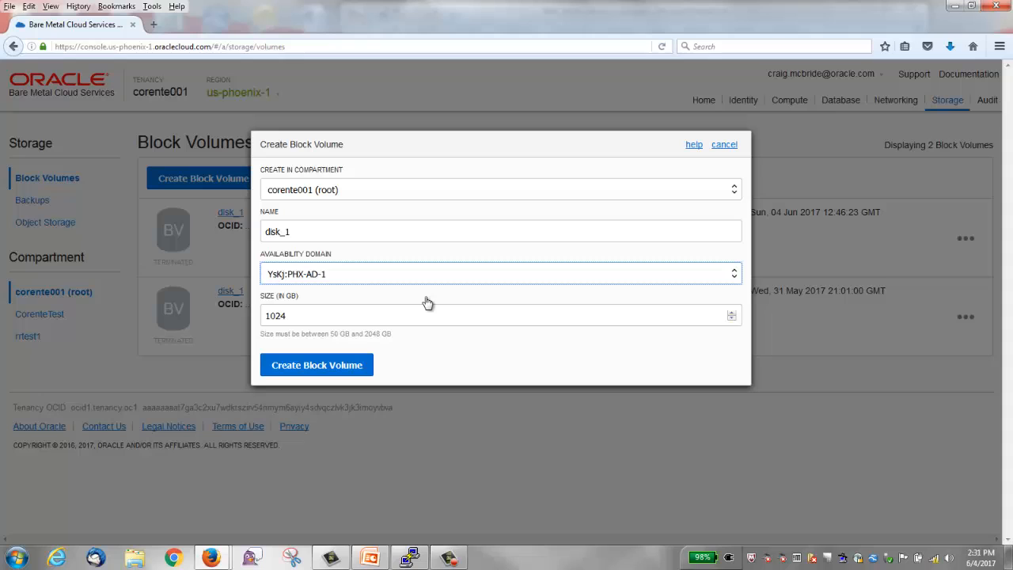
pyautogui.moveTo(562, 334)
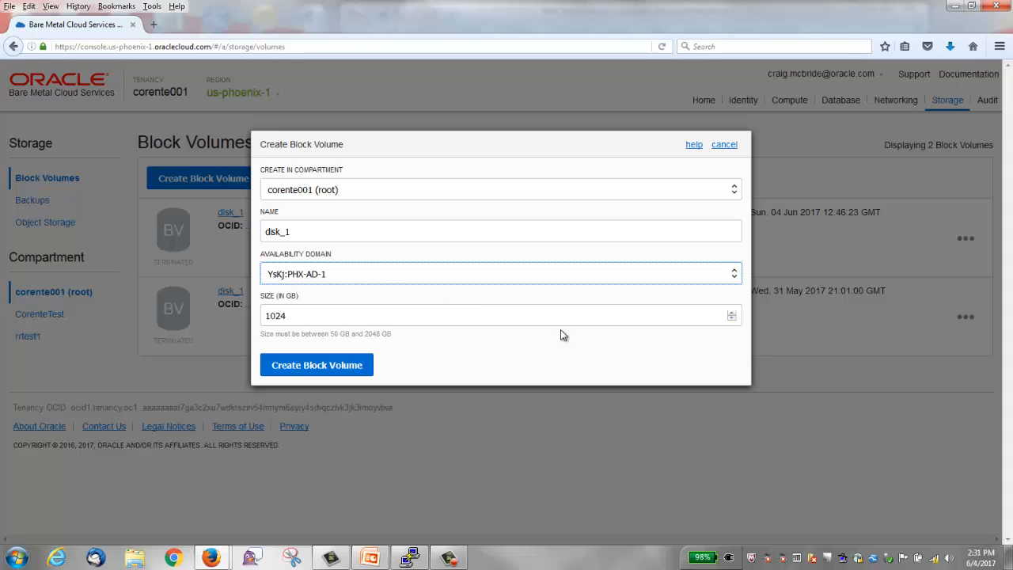
pyautogui.moveTo(631, 345)
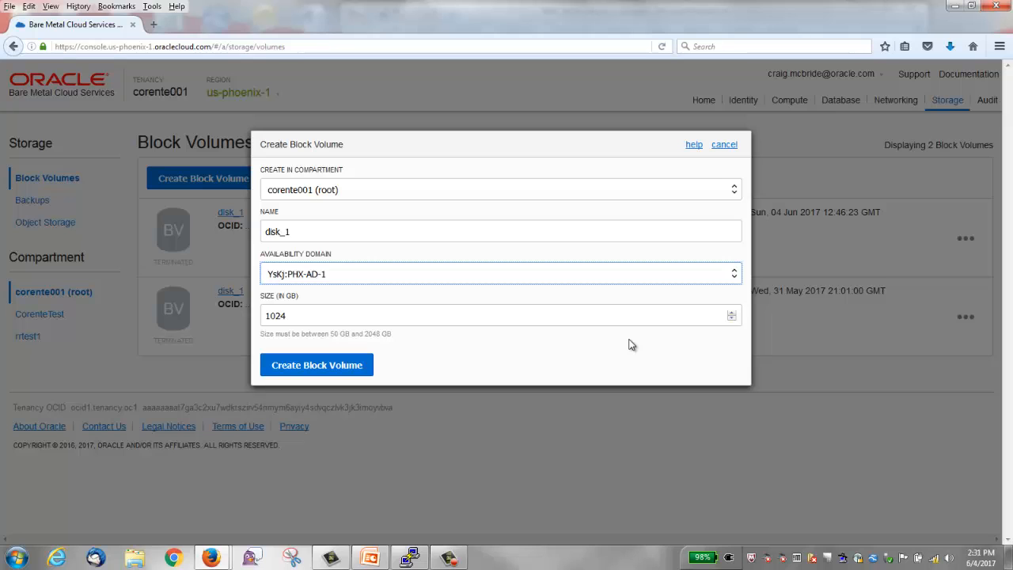
pyautogui.click(316, 364)
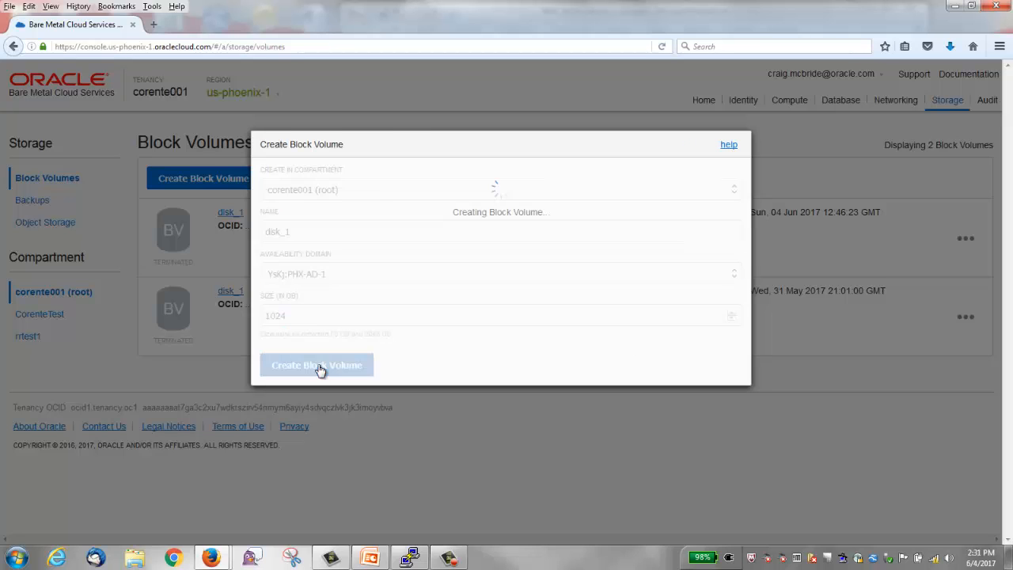
# Step: Check the new 1.0 TB disk_1 volume is listed as available and view its actions menu
pyautogui.click(317, 364)
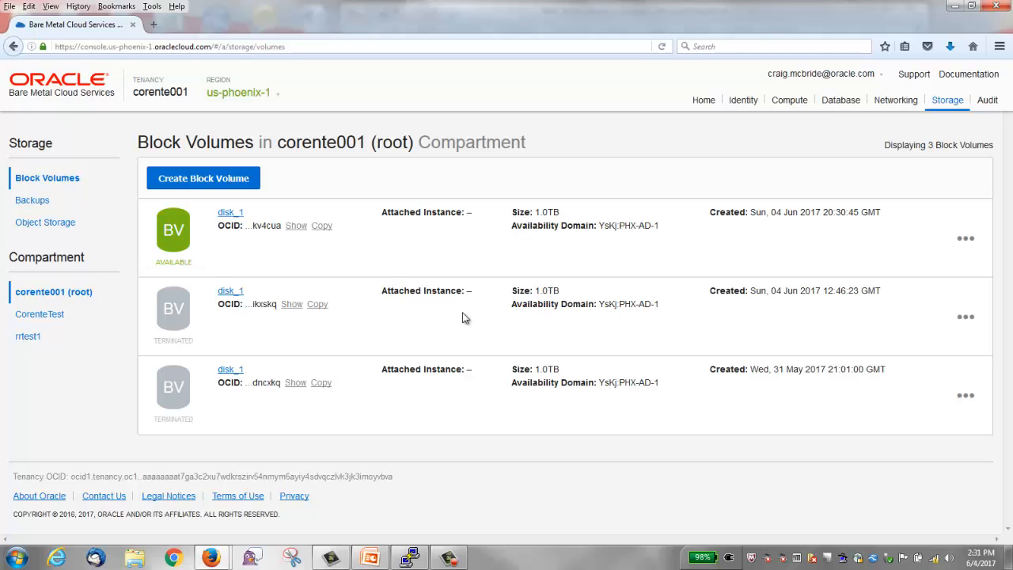
pyautogui.click(966, 237)
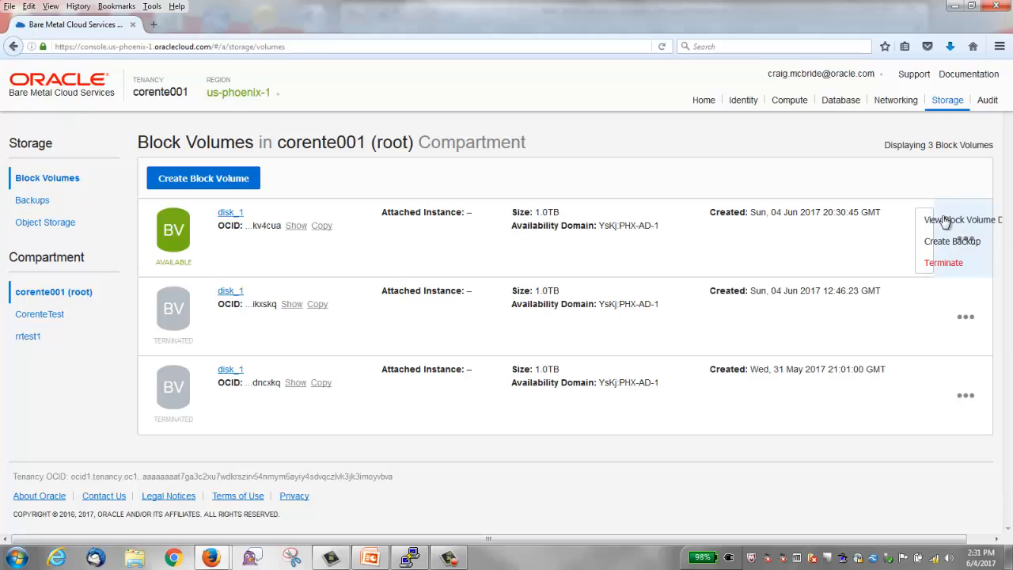
pyautogui.moveTo(941, 231)
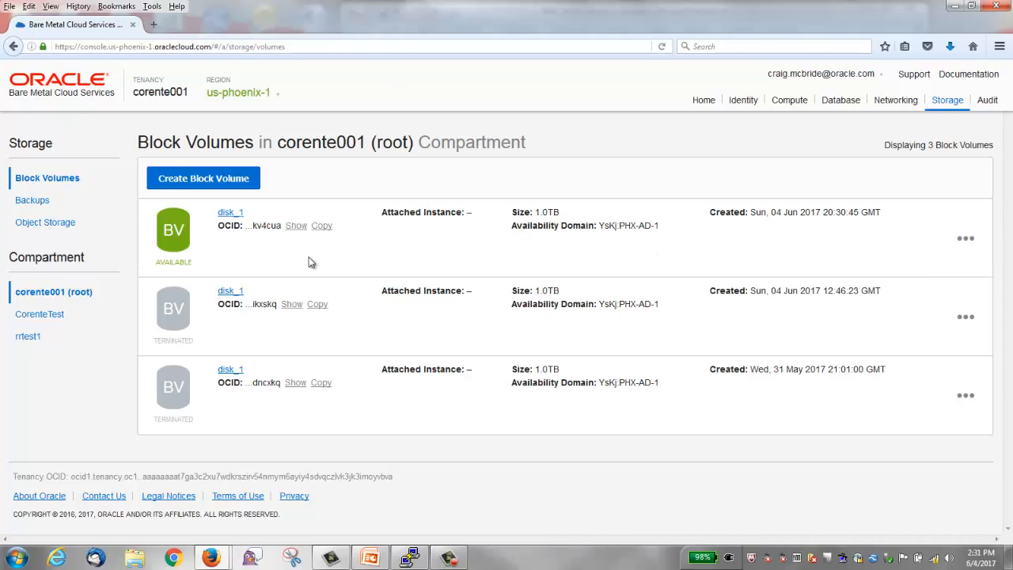
pyautogui.moveTo(231, 212)
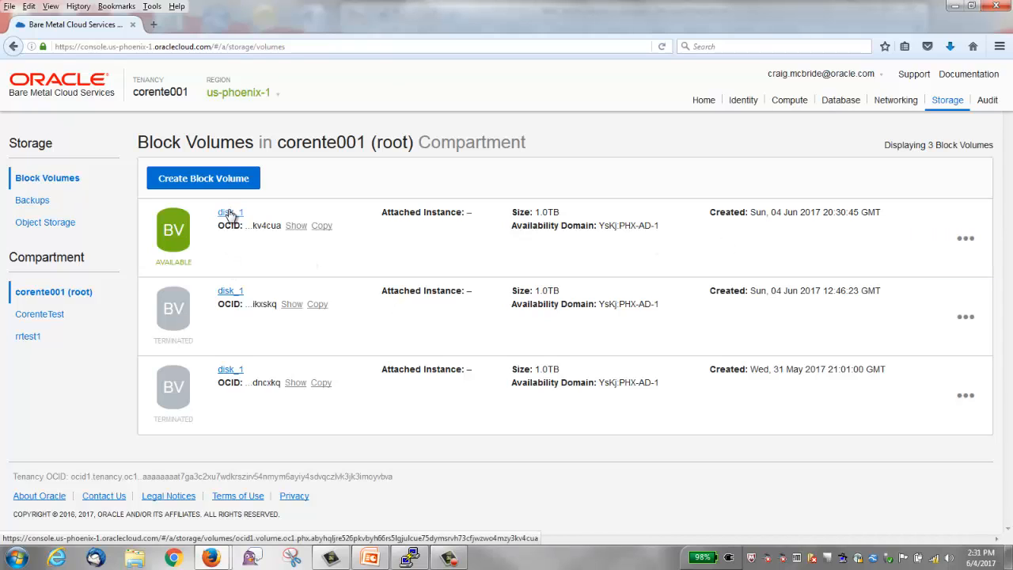
# Step: Review the new disk_1 volume's details showing it unattached
pyautogui.click(230, 212)
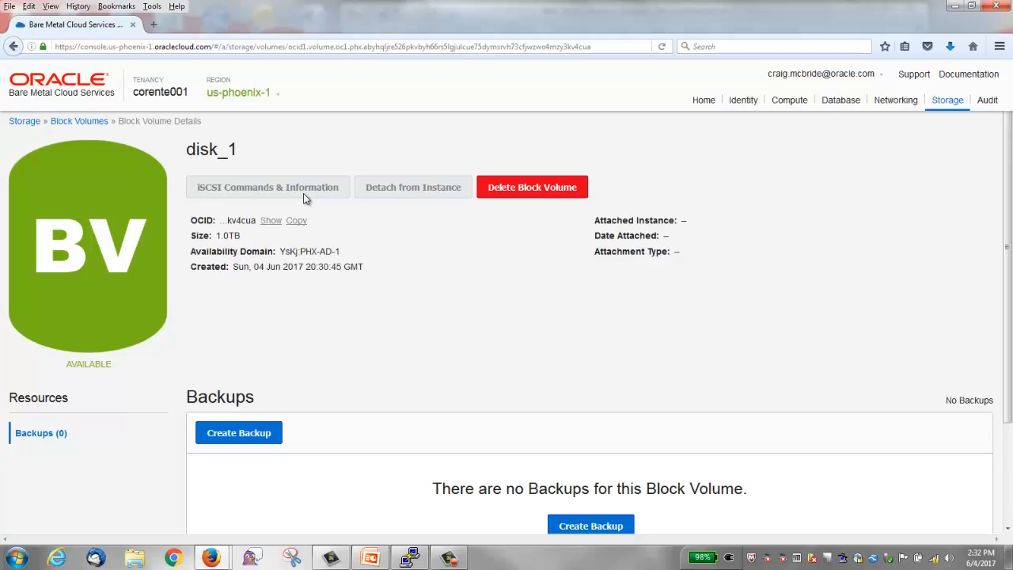
pyautogui.moveTo(382, 223)
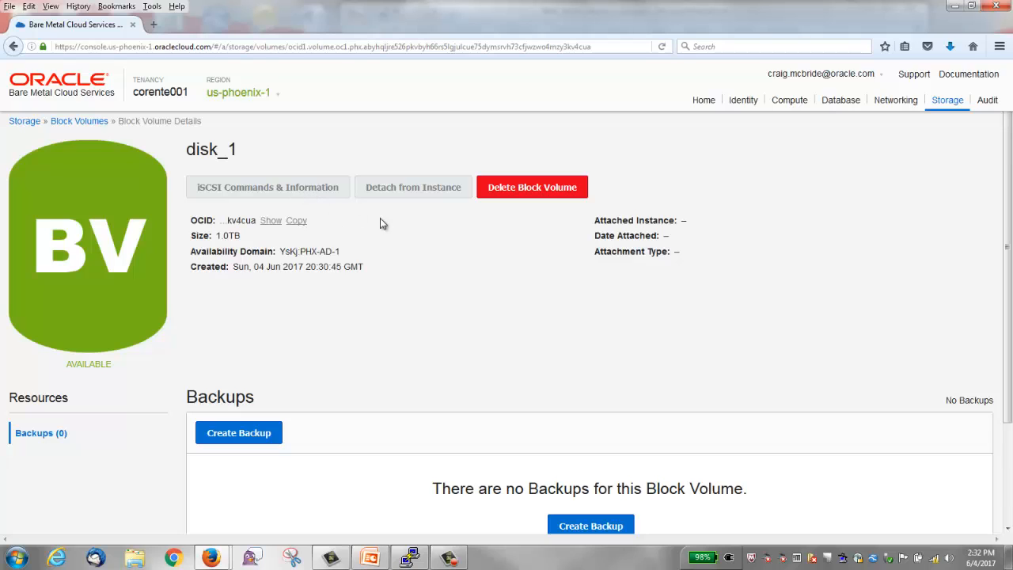
pyautogui.moveTo(472, 222)
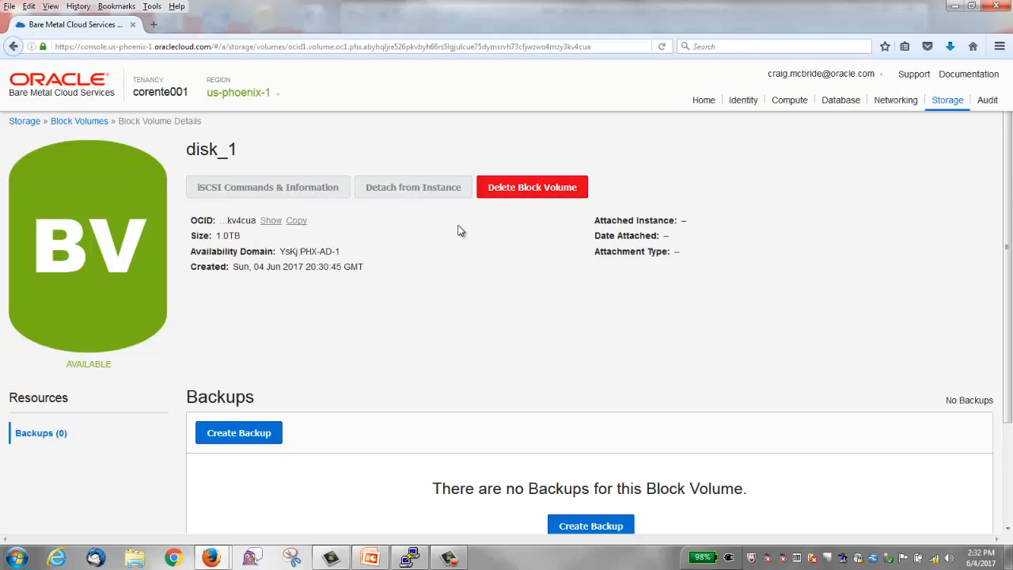
pyautogui.moveTo(467, 227)
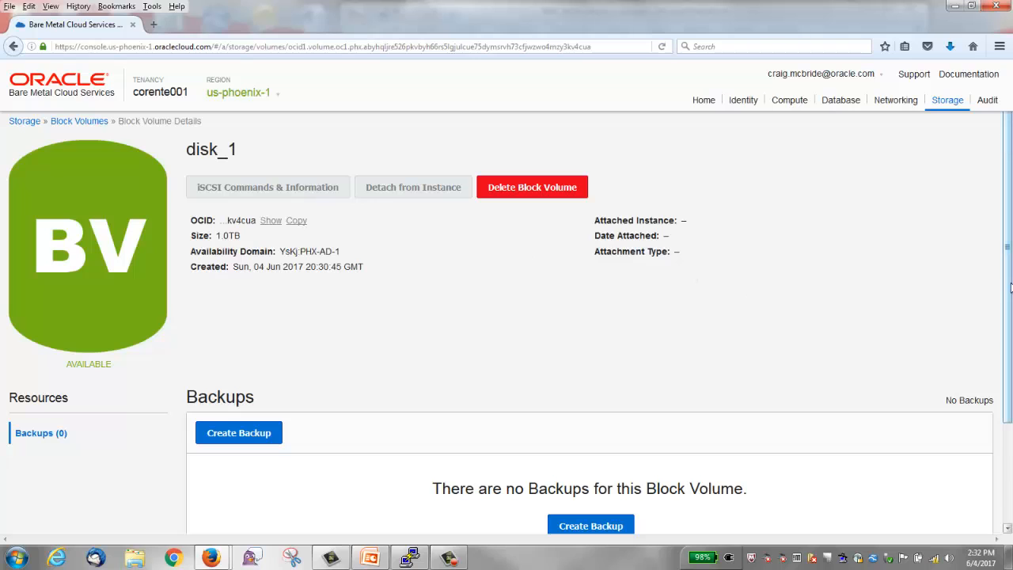
pyautogui.scroll(-3)
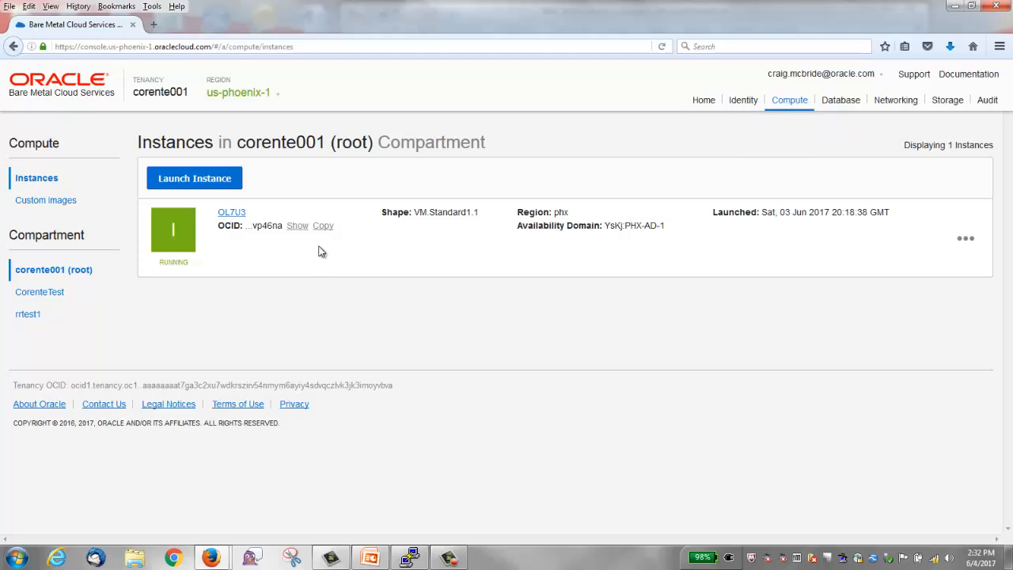
# Step: Start attaching a block volume to the OL7U3 instance from its details page
pyautogui.click(232, 212)
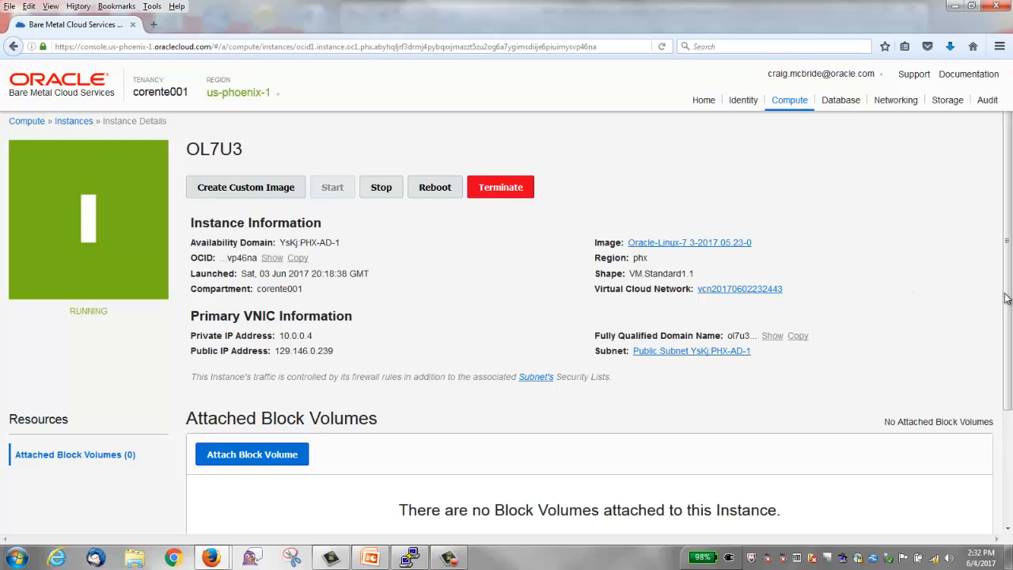
pyautogui.scroll(-3)
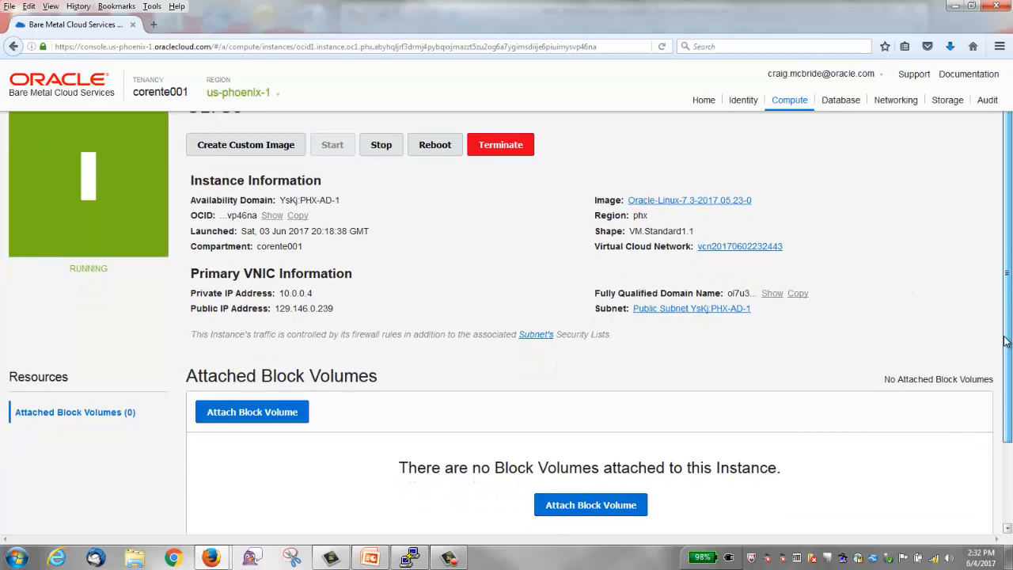
pyautogui.scroll(-3)
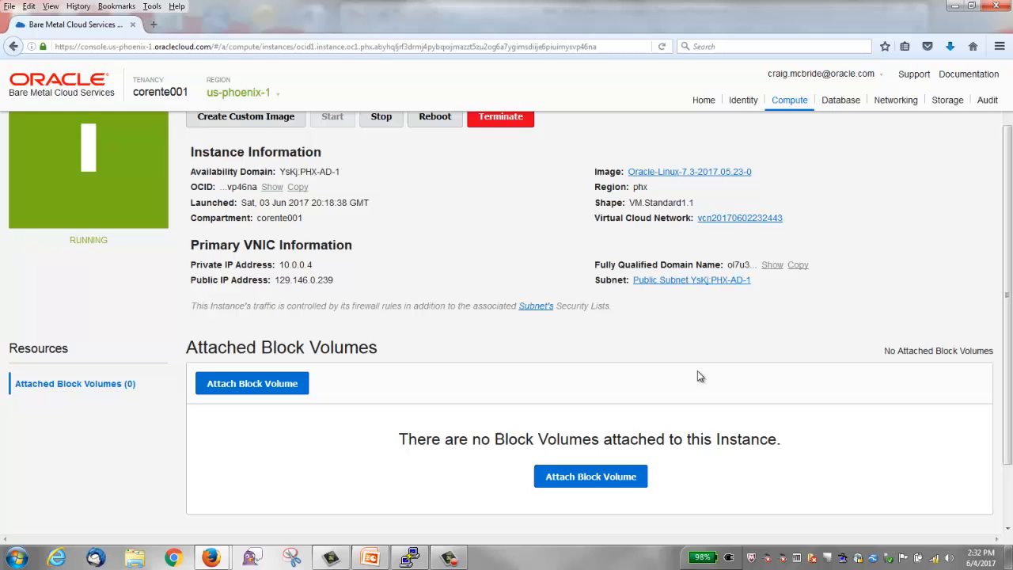
pyautogui.click(252, 383)
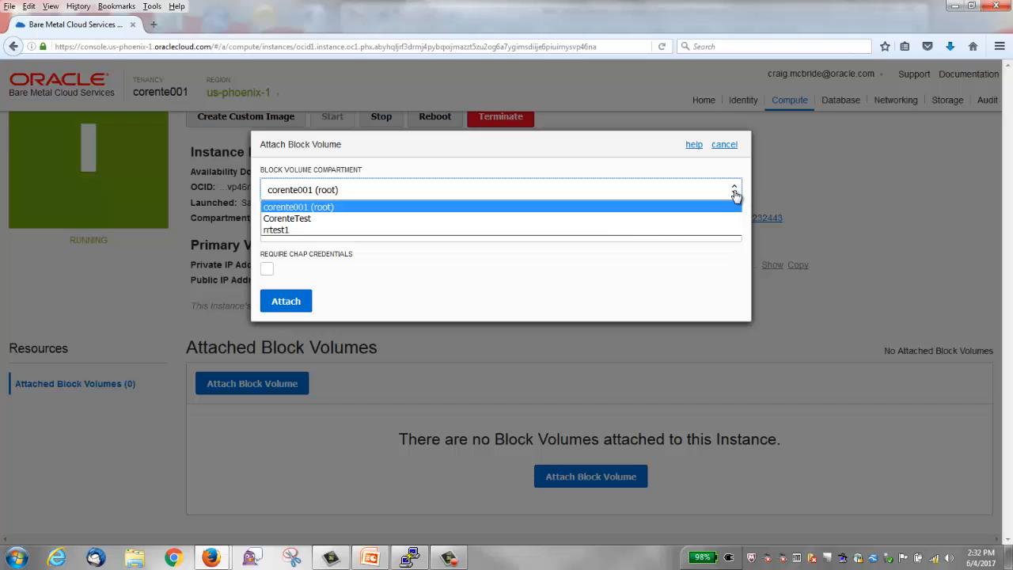
# Step: Browse volumes in the root, CorenteTest and rrtest1 compartments, settling on corente001 (root)
pyautogui.click(297, 206)
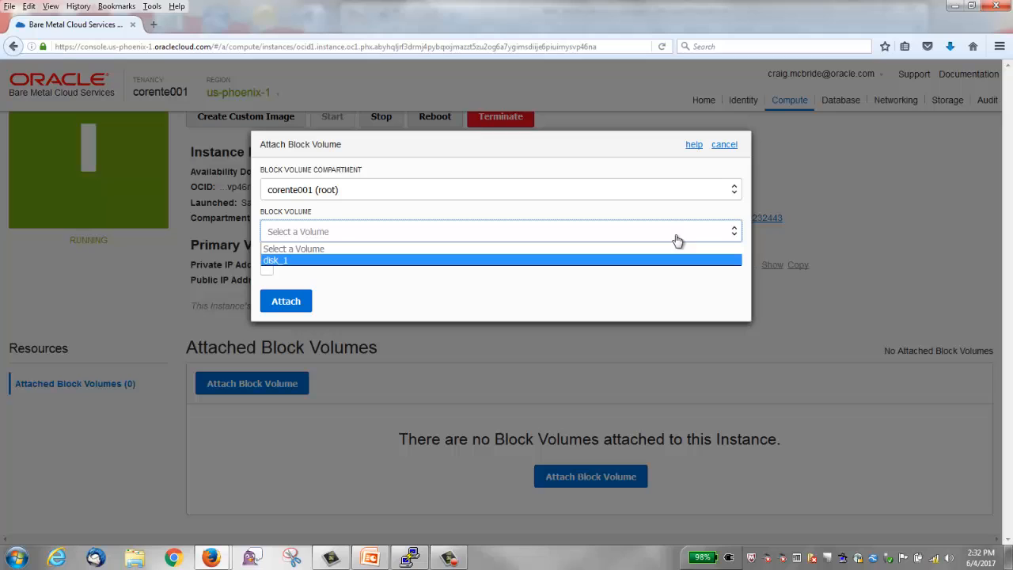
pyautogui.click(735, 190)
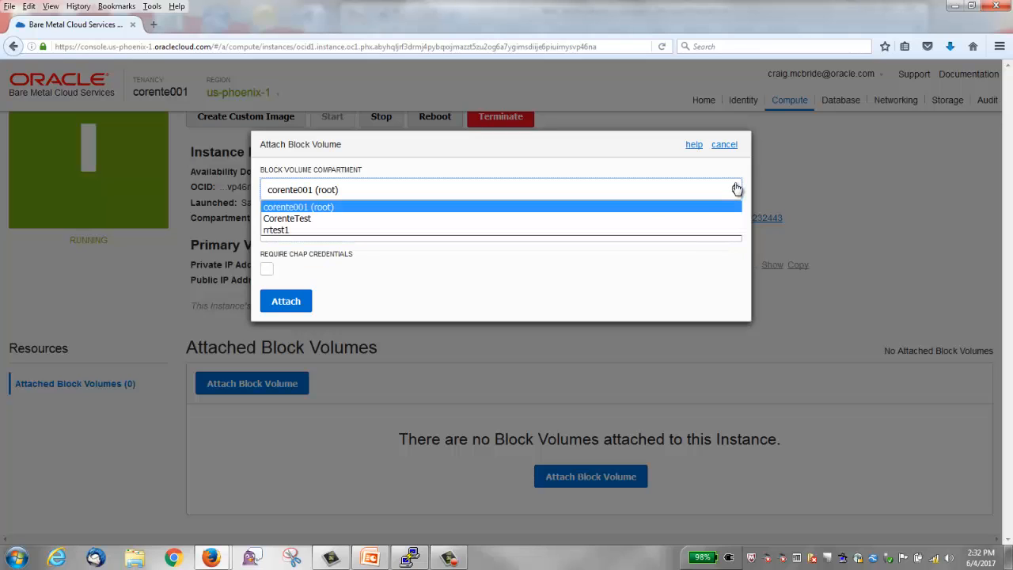
pyautogui.click(287, 218)
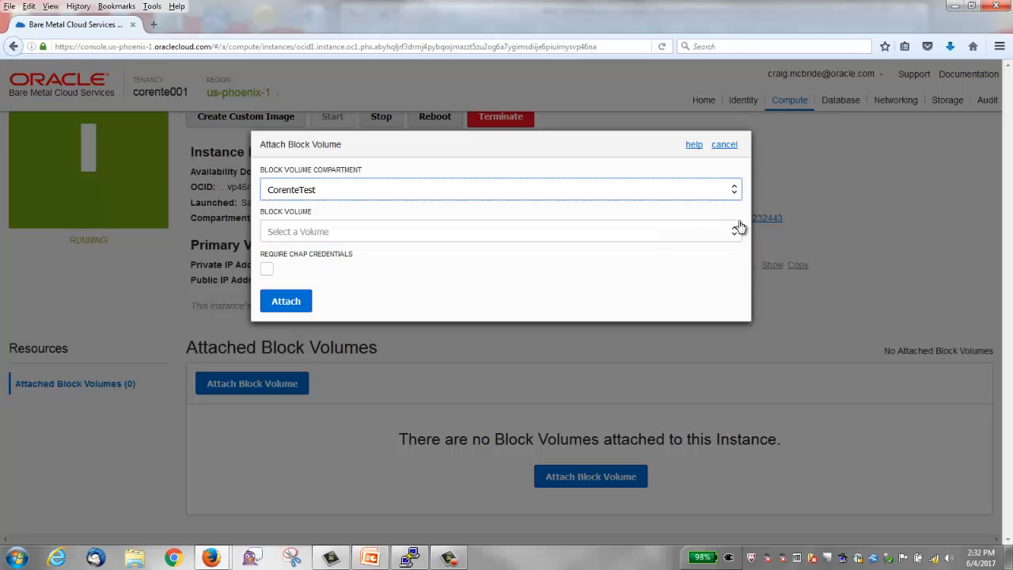
pyautogui.click(498, 231)
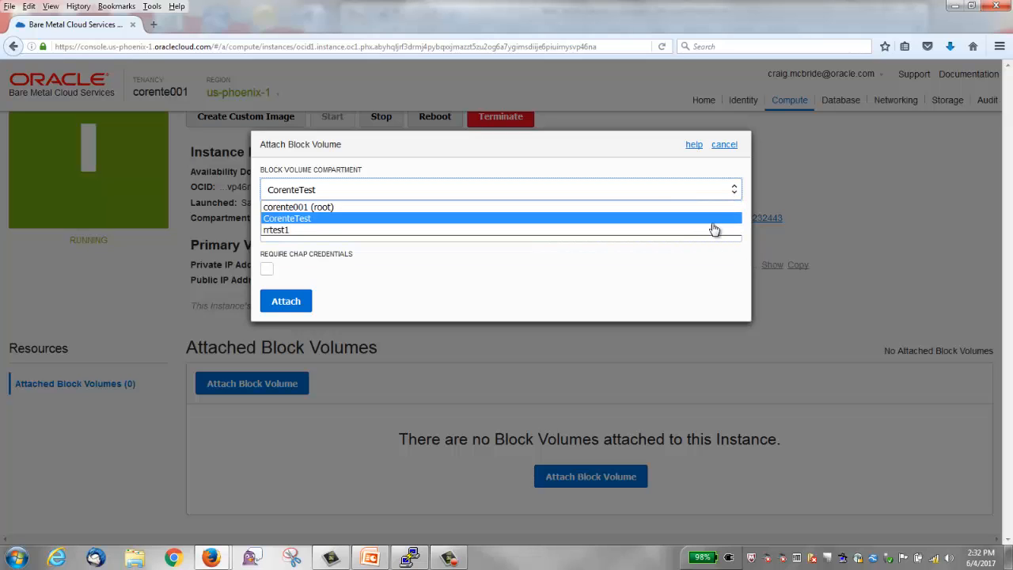
pyautogui.click(276, 230)
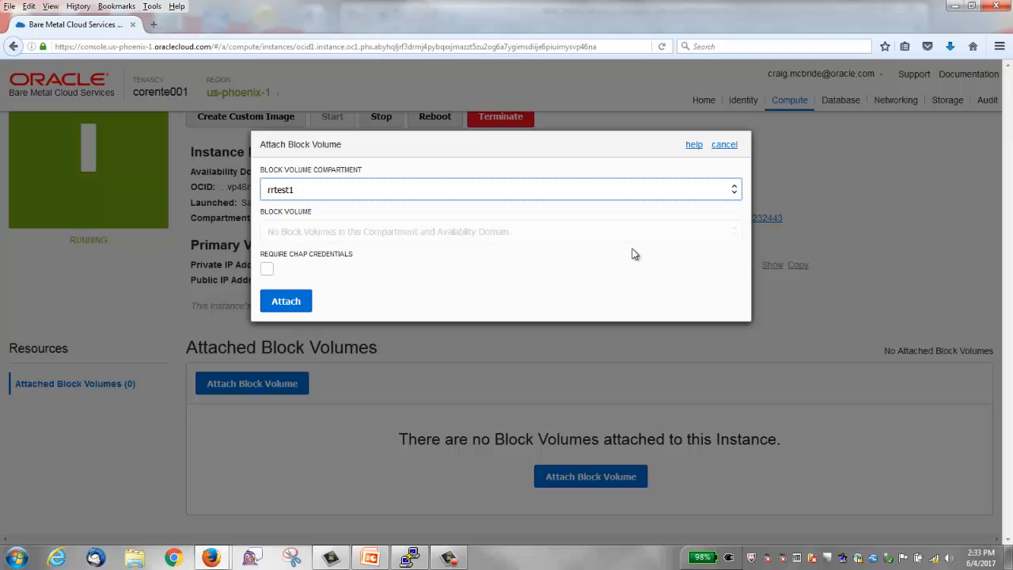
pyautogui.moveTo(736, 190)
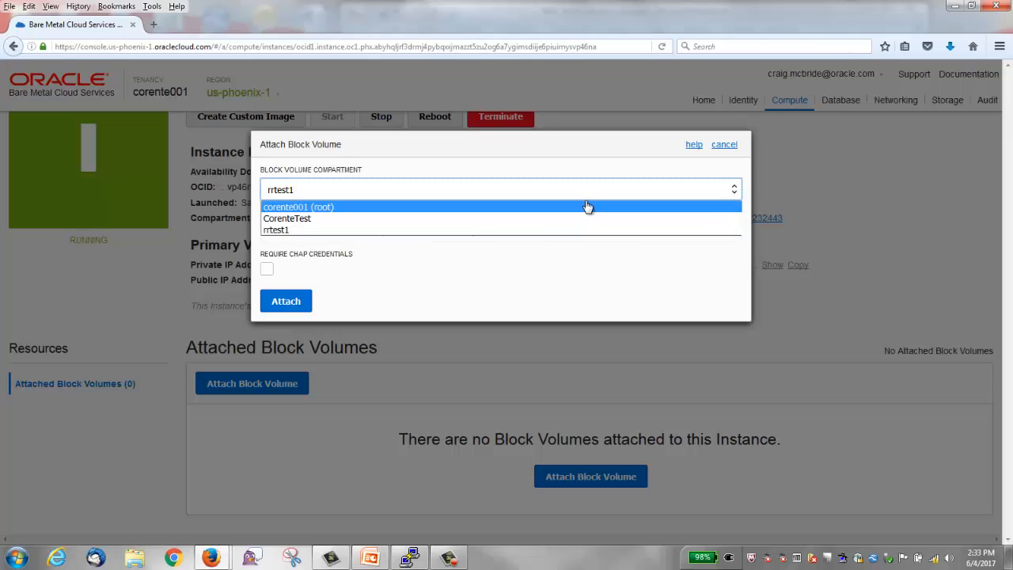
pyautogui.click(298, 205)
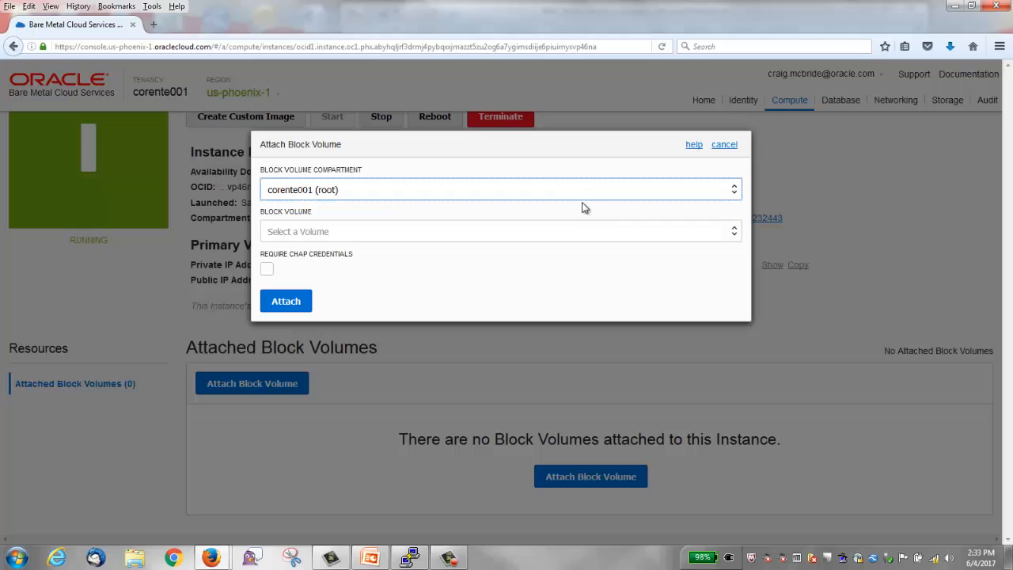
# Step: Attach disk_1 to OL7U3 without requiring CHAP credentials
pyautogui.click(500, 231)
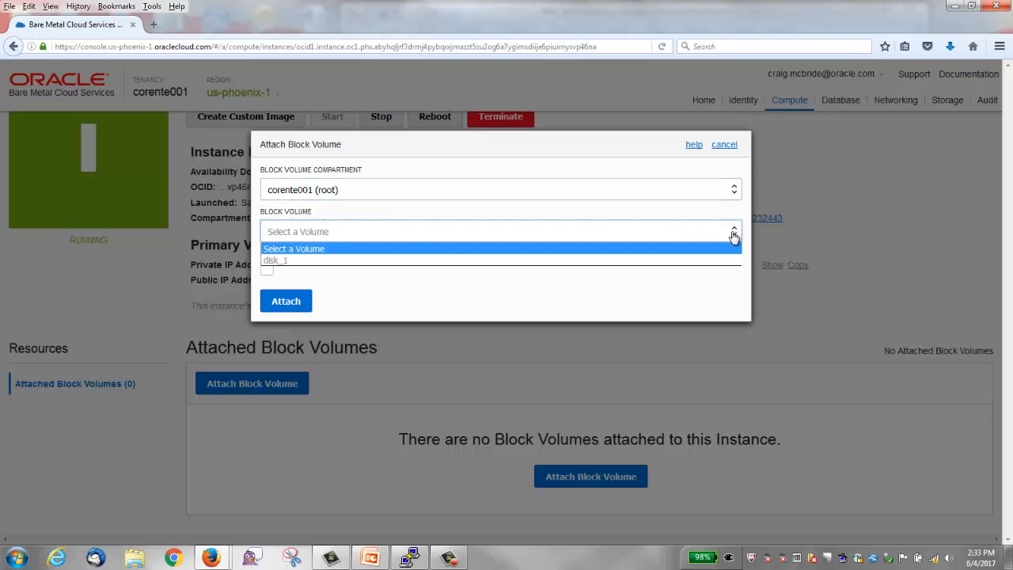
pyautogui.click(276, 259)
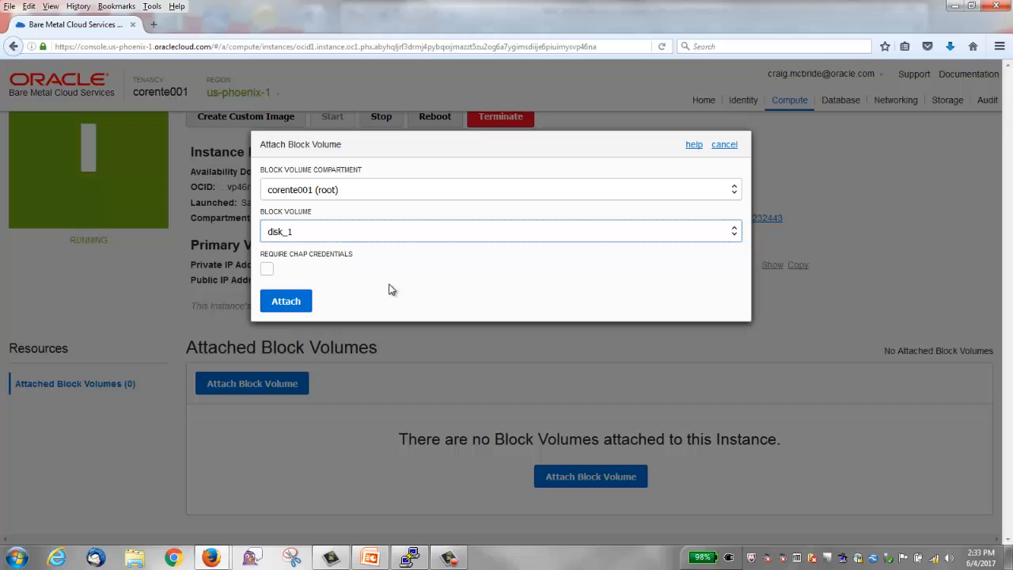
pyautogui.moveTo(345, 291)
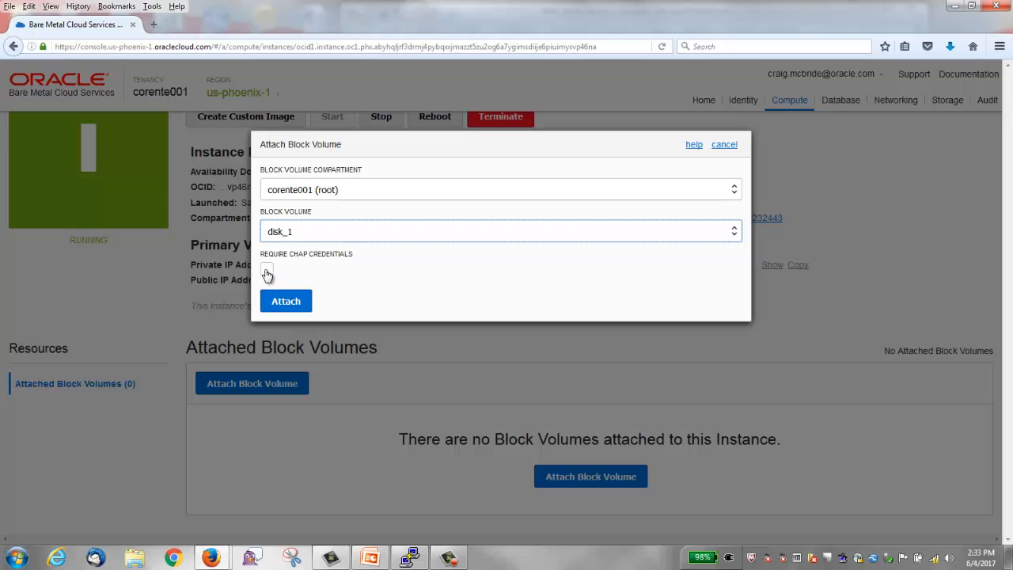
pyautogui.click(266, 269)
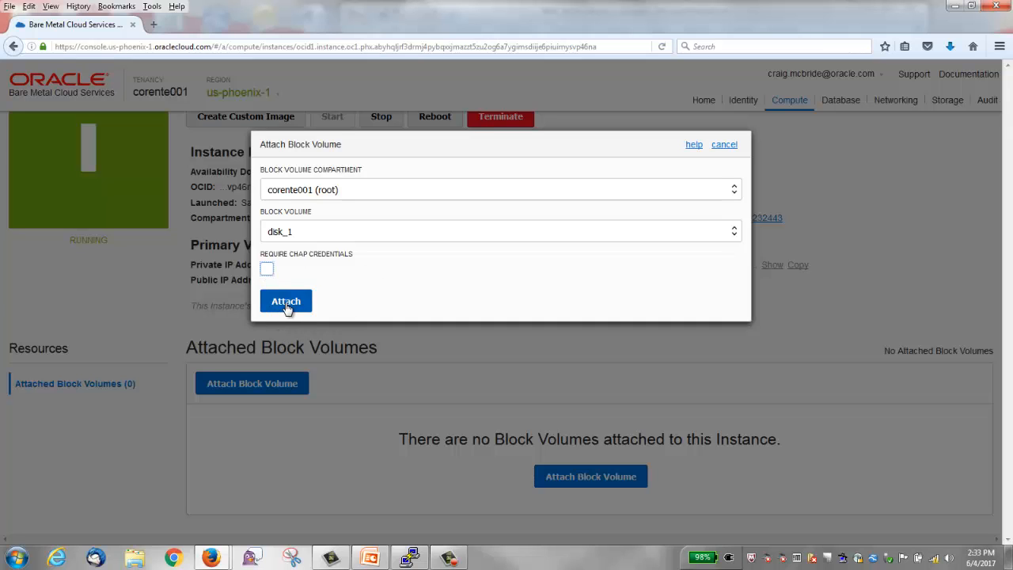
pyautogui.click(285, 300)
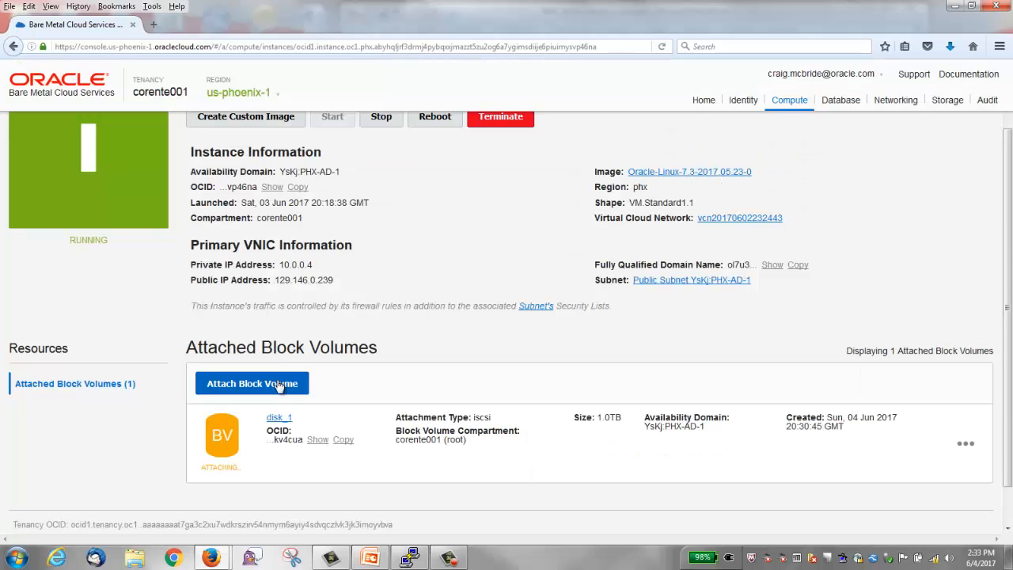
pyautogui.moveTo(272, 467)
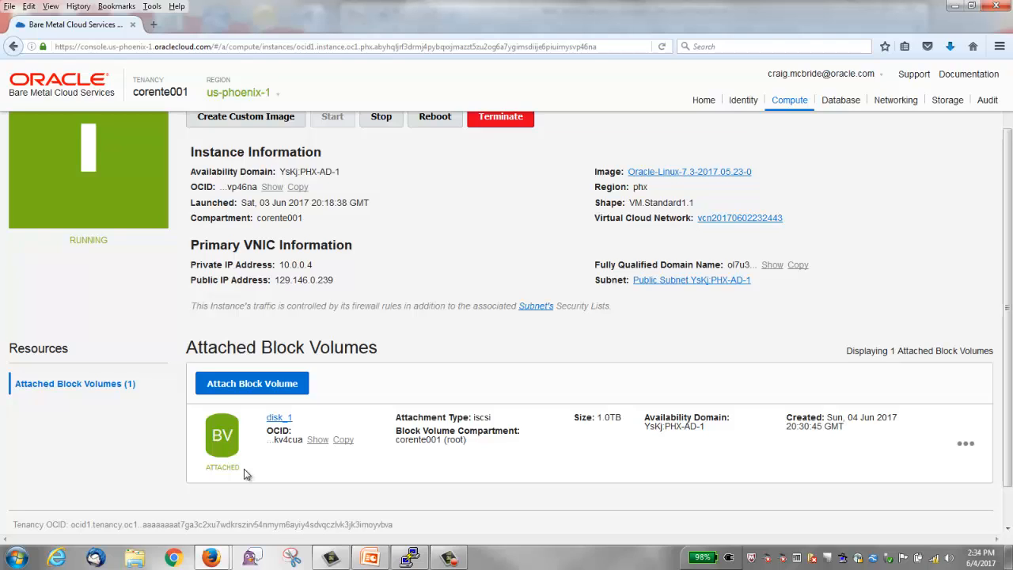
pyautogui.moveTo(959, 463)
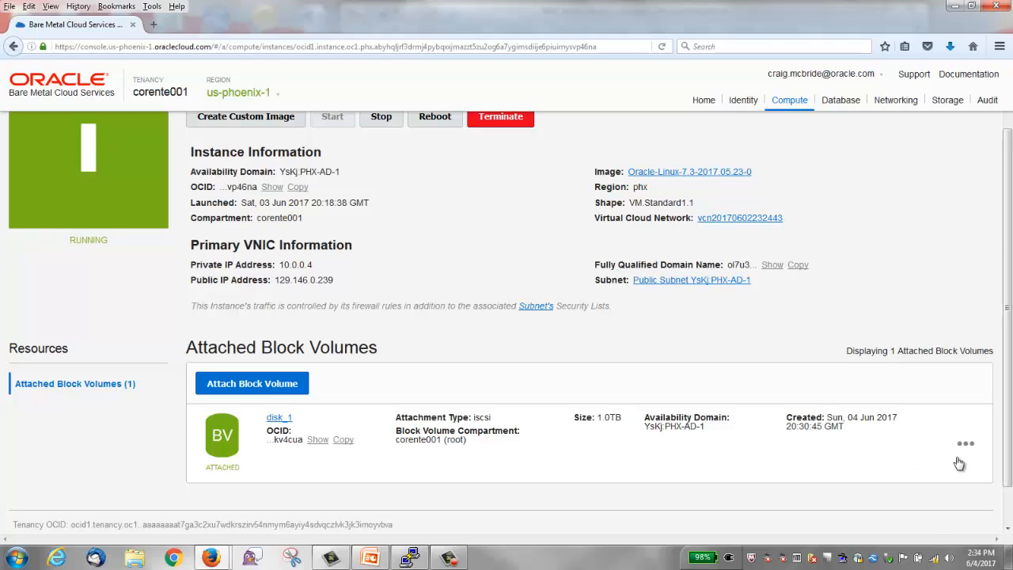
# Step: With disk_1 shown ATTACHED, view its iSCSI commands and connection details
pyautogui.click(965, 444)
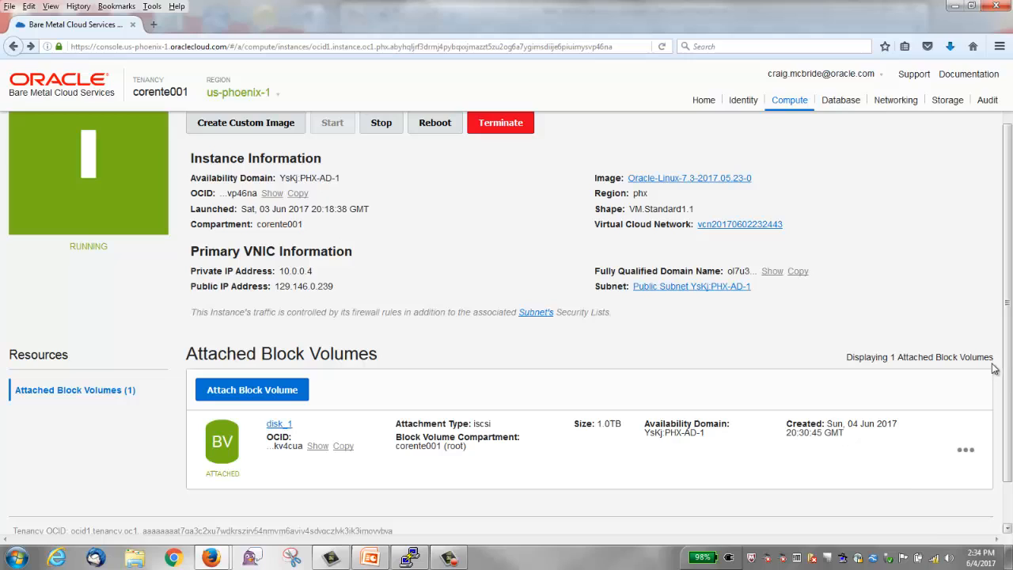
pyautogui.click(966, 449)
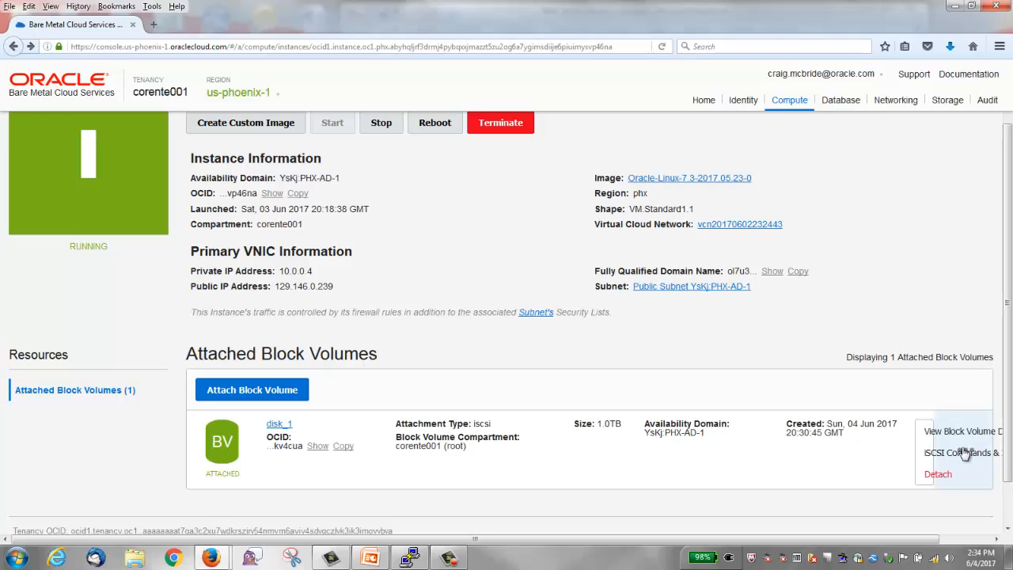
pyautogui.moveTo(944, 460)
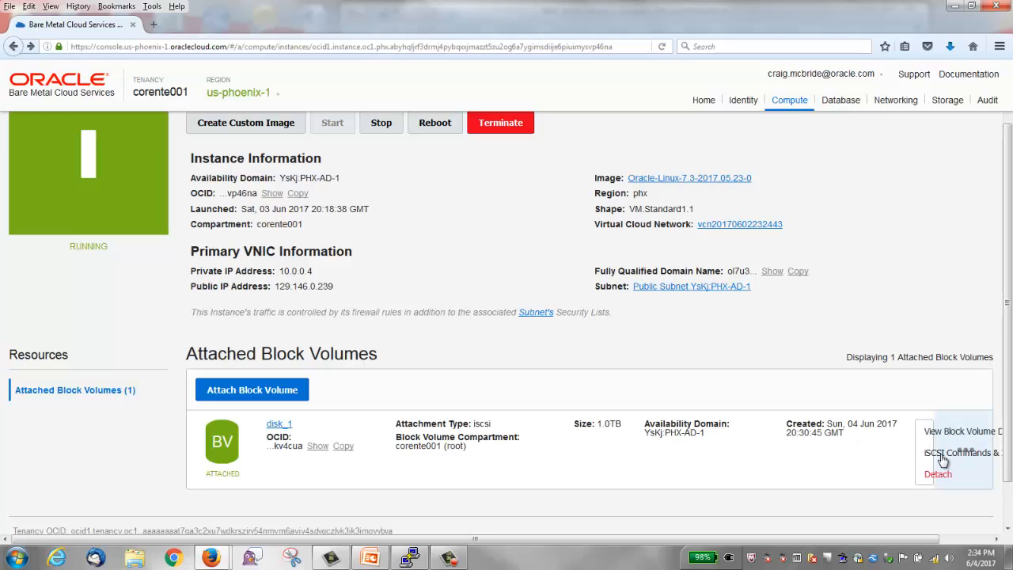
pyautogui.click(959, 453)
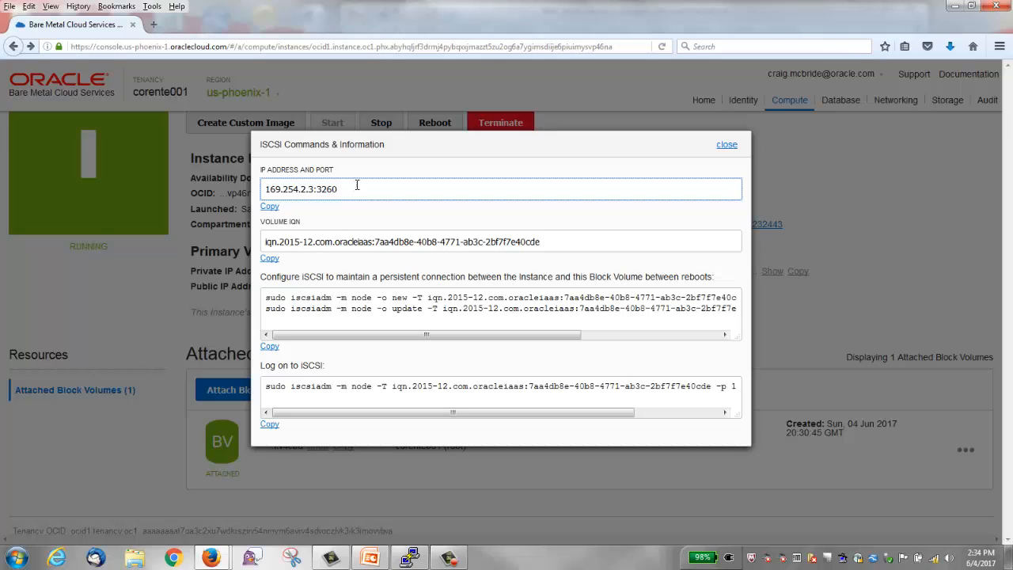
pyautogui.moveTo(671, 216)
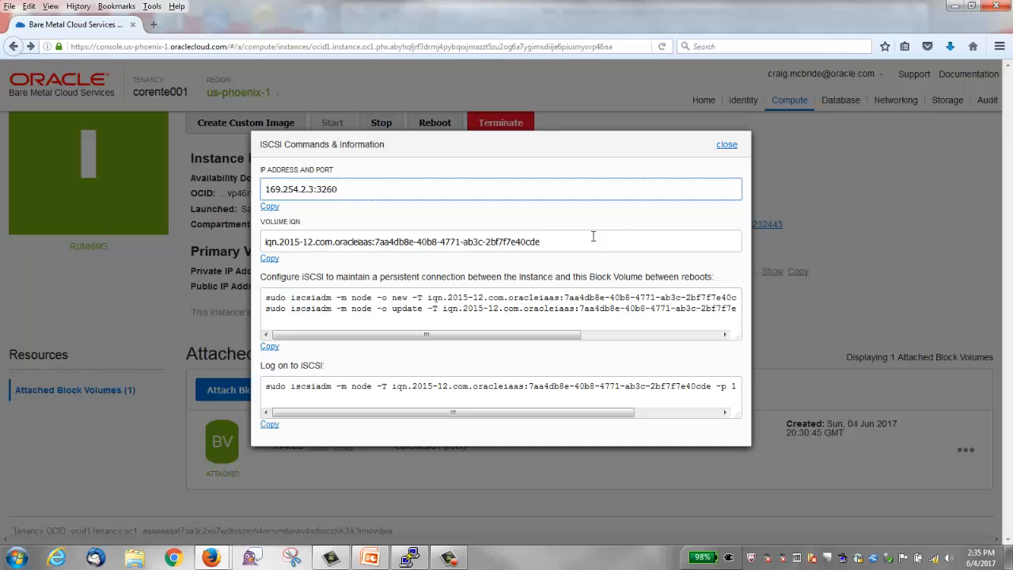
pyautogui.moveTo(644, 288)
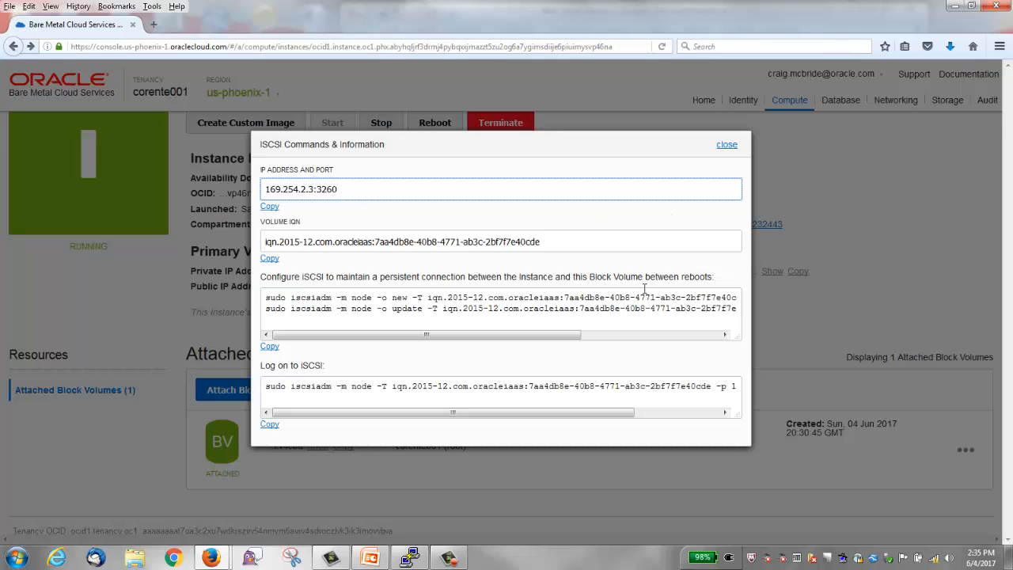
pyautogui.moveTo(576, 311)
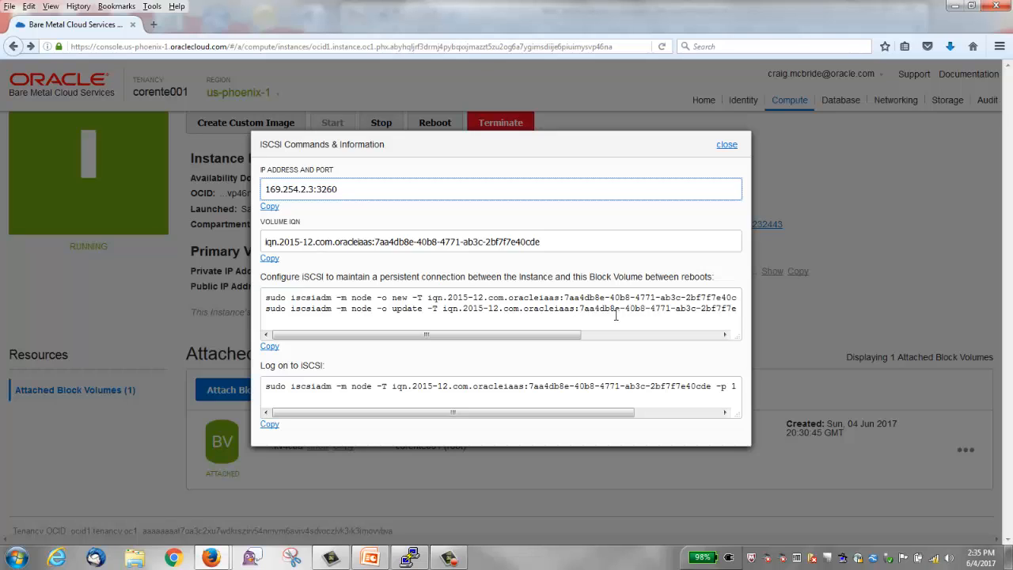
pyautogui.moveTo(623, 310)
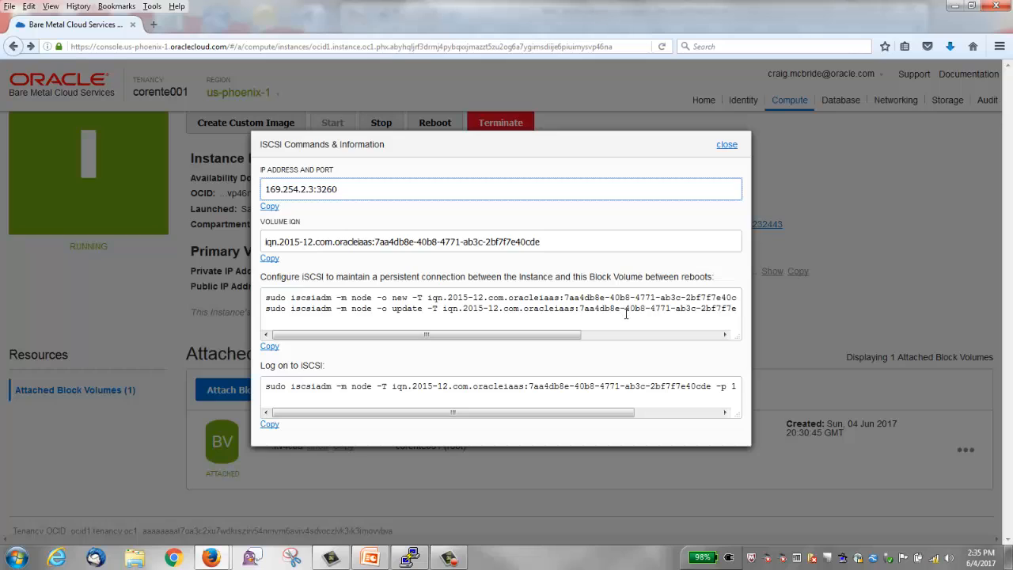
pyautogui.moveTo(462, 515)
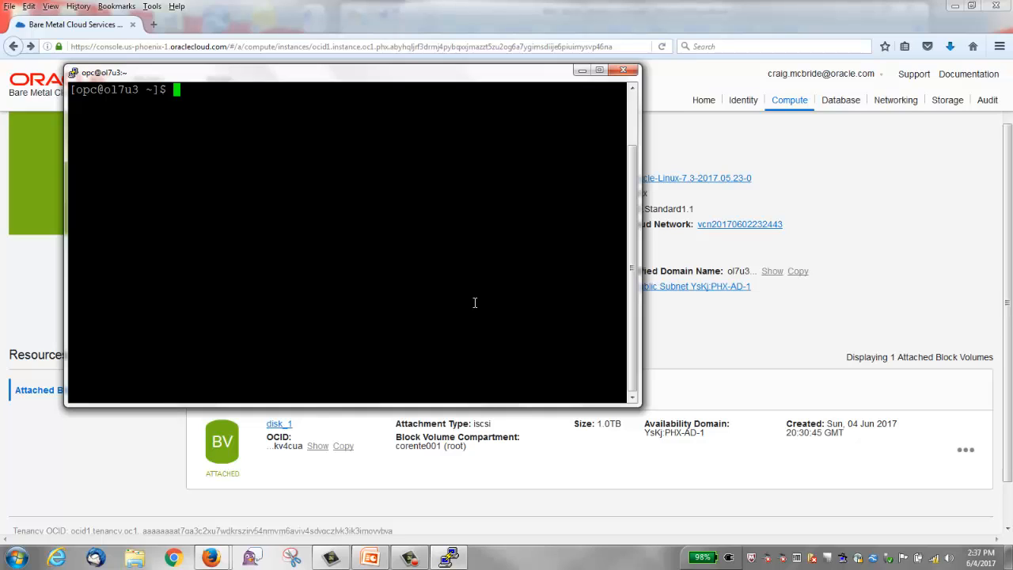
# Step: Run hostname and sudo ls -l /dev/sd* to confirm ol7u3 and list its sd devices
pyautogui.write('h')
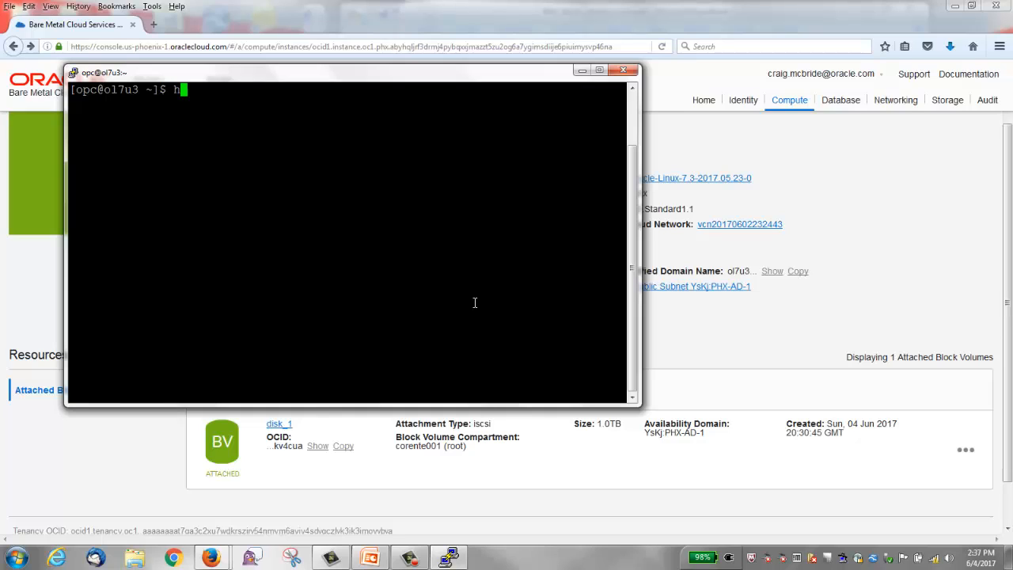
pyautogui.write('ostname')
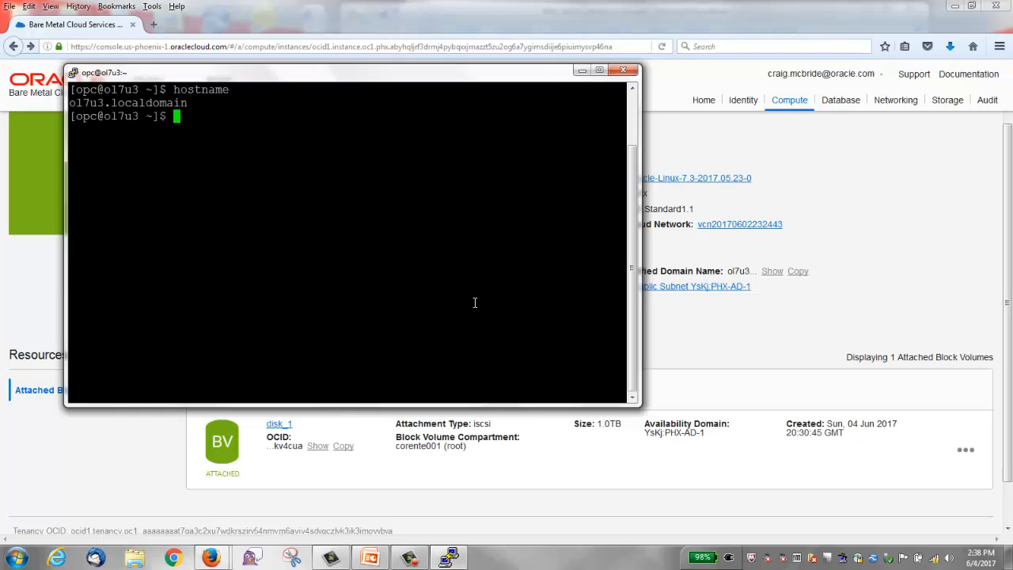
pyautogui.write('sudo ls -l')
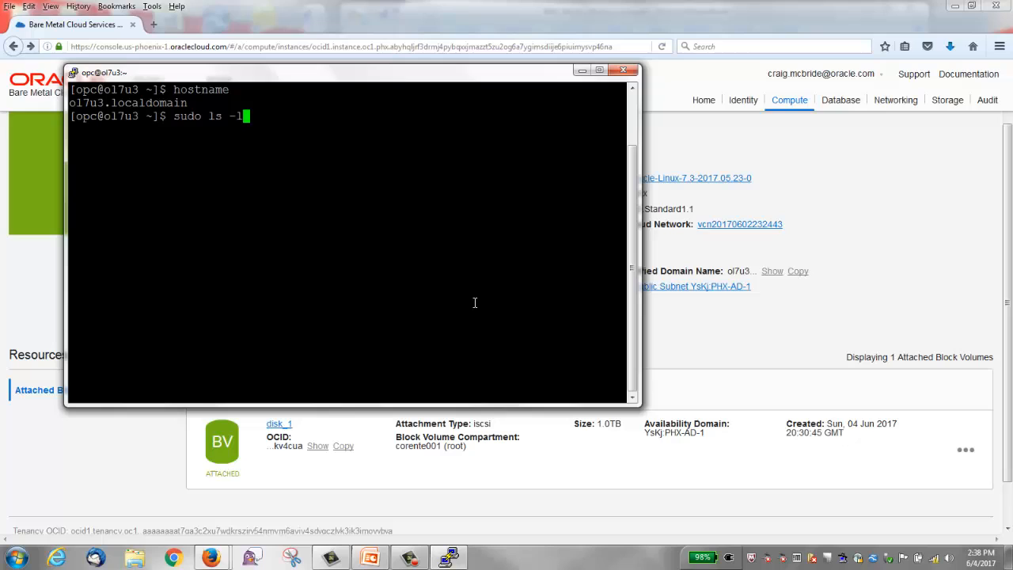
pyautogui.write('/dev/sd*')
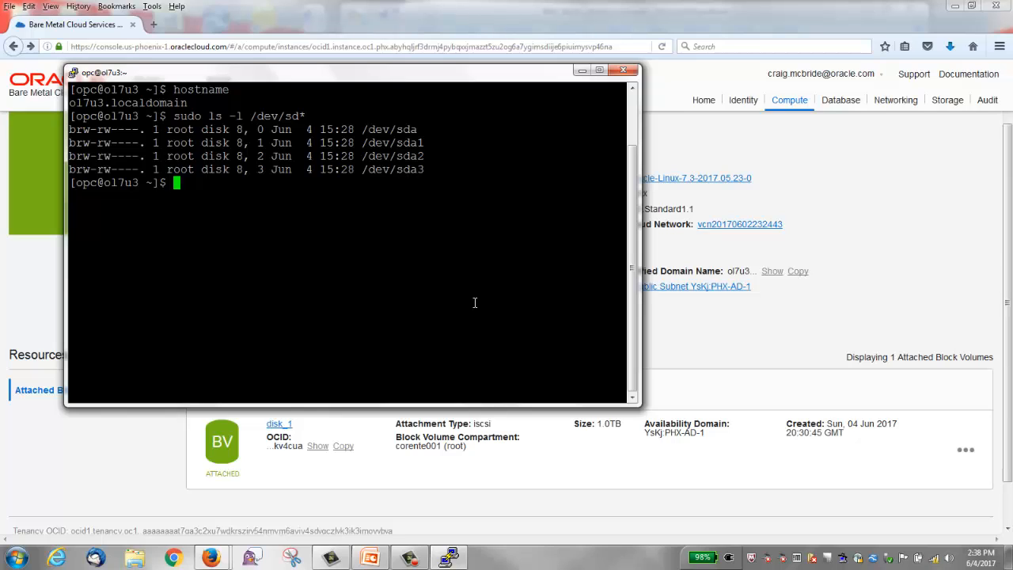
# Step: Run sudo fdisk -l | grep /dev to see only sda and its partitions exist
pyautogui.write('sudo')
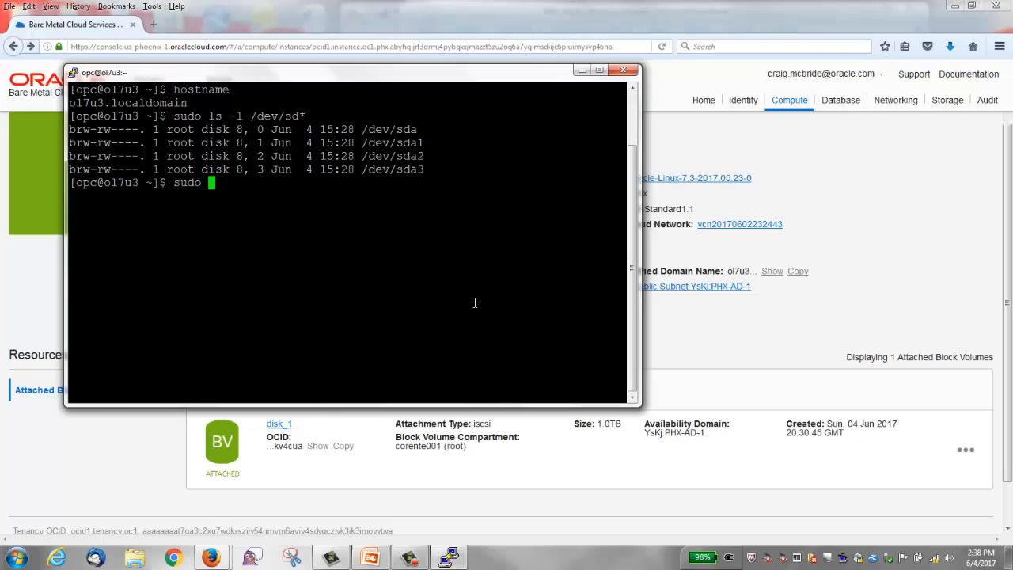
pyautogui.write('fdisk -l')
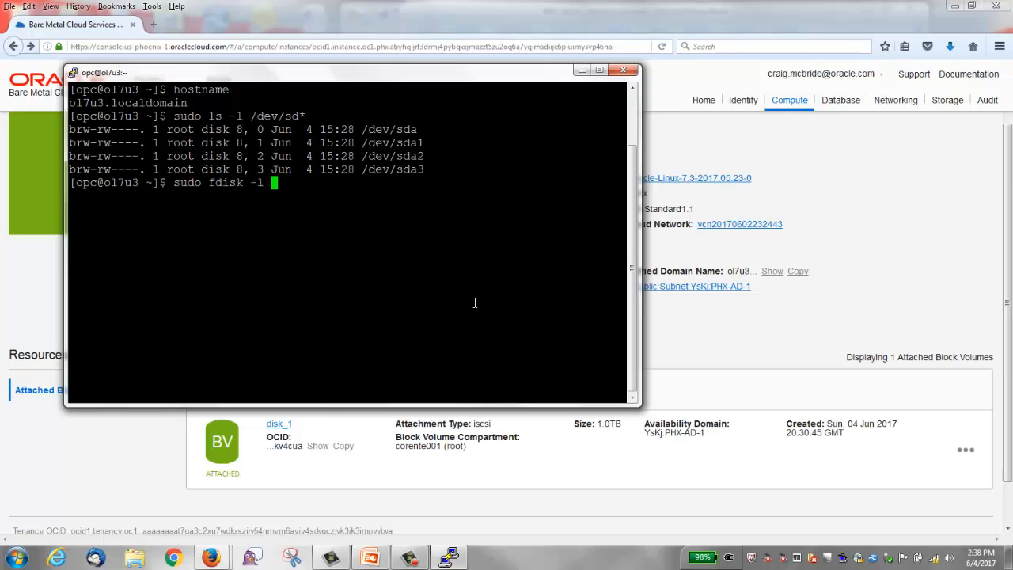
pyautogui.write('| grep /de')
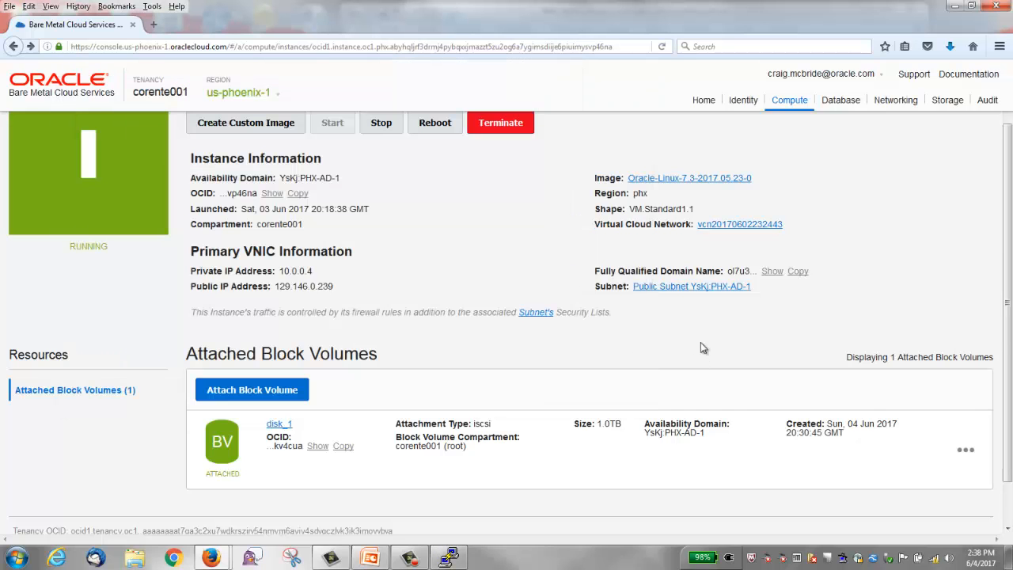
pyautogui.moveTo(278, 425)
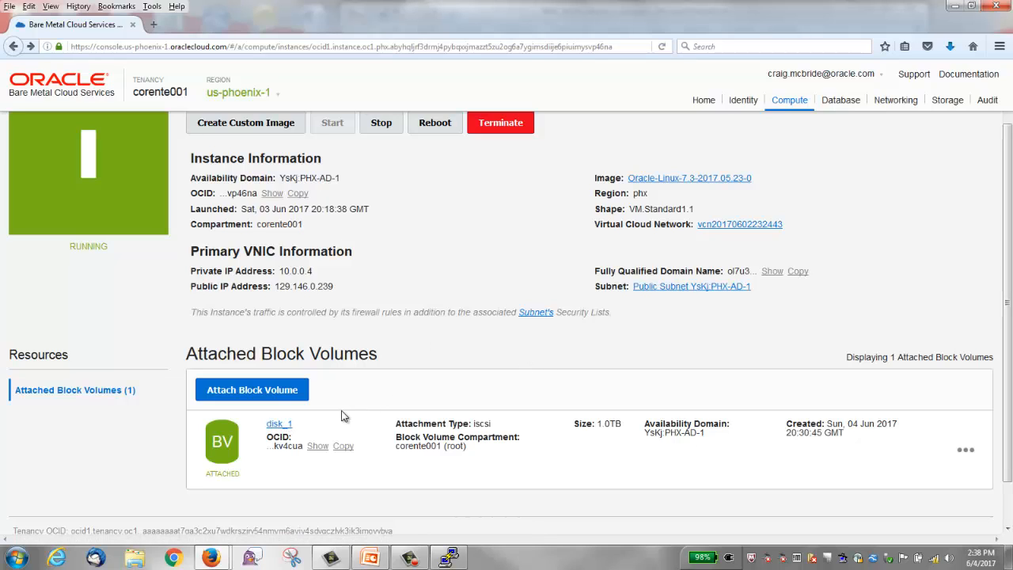
# Step: Copy disk_1's persistent connection and iSCSI log on commands from its iSCSI Commands & Information view
pyautogui.click(965, 450)
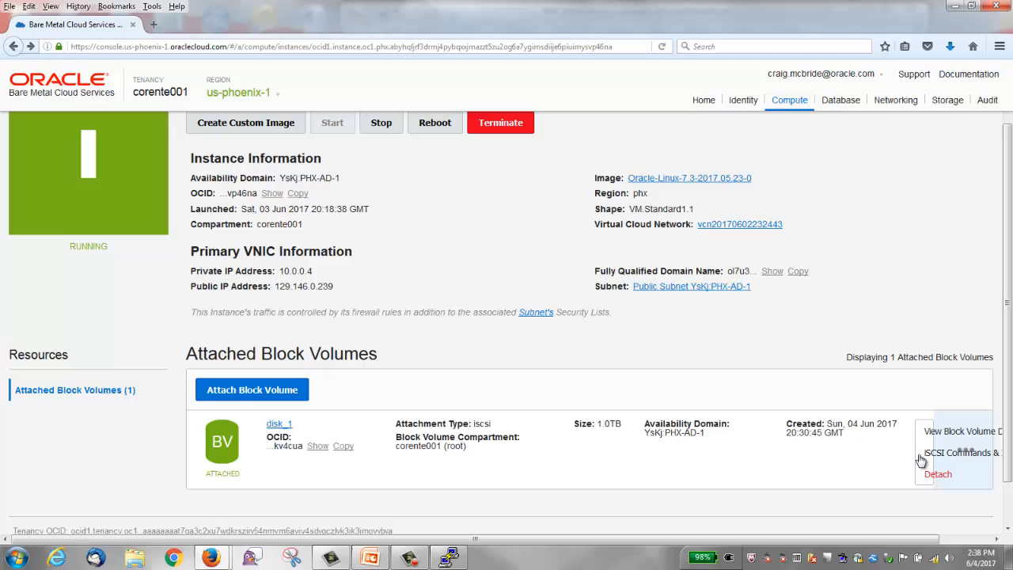
pyautogui.click(960, 453)
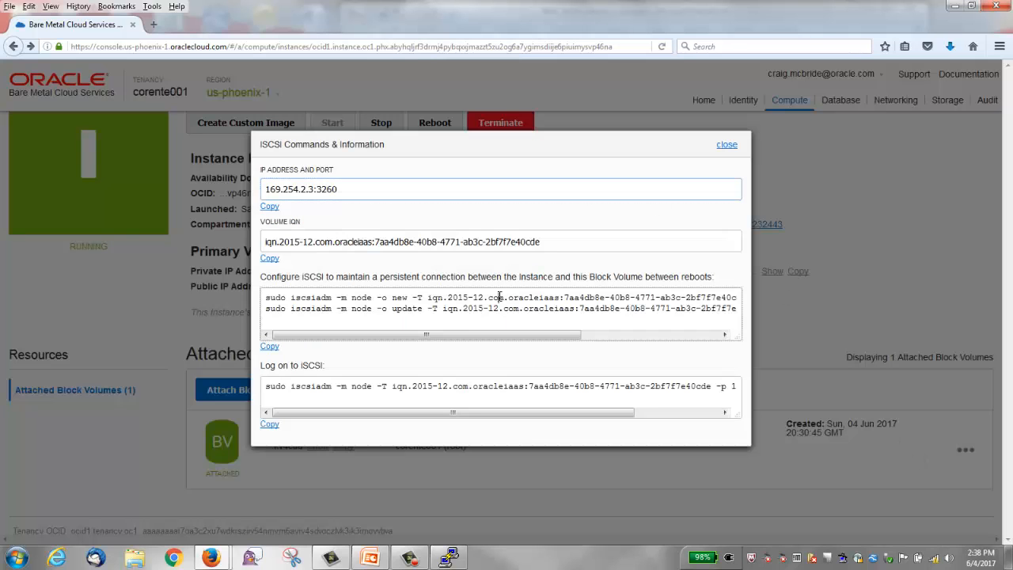
pyautogui.tripleClick(499, 298)
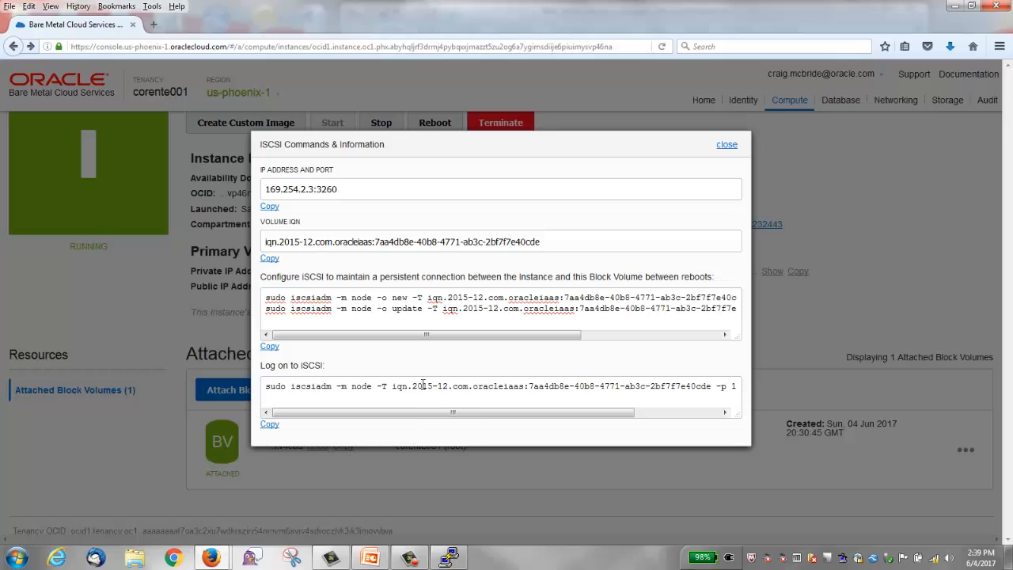
pyautogui.tripleClick(499, 387)
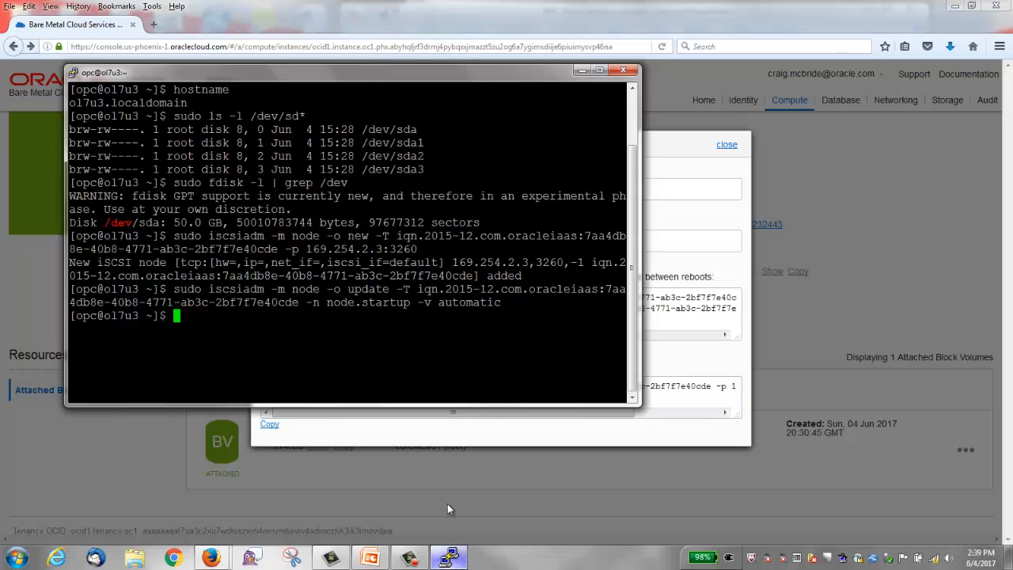
# Step: Run the iscsiadm node commands for disk_1's IQN so the instance logs on to the volume
pyautogui.write('sudo iscsiadm -m node -T iqn.2015-12.com.oracleiaas:7aa4db8e-40b8-4771-ab3c-2bf7f7e40cde -p 169.254.2.3:3260 -l')
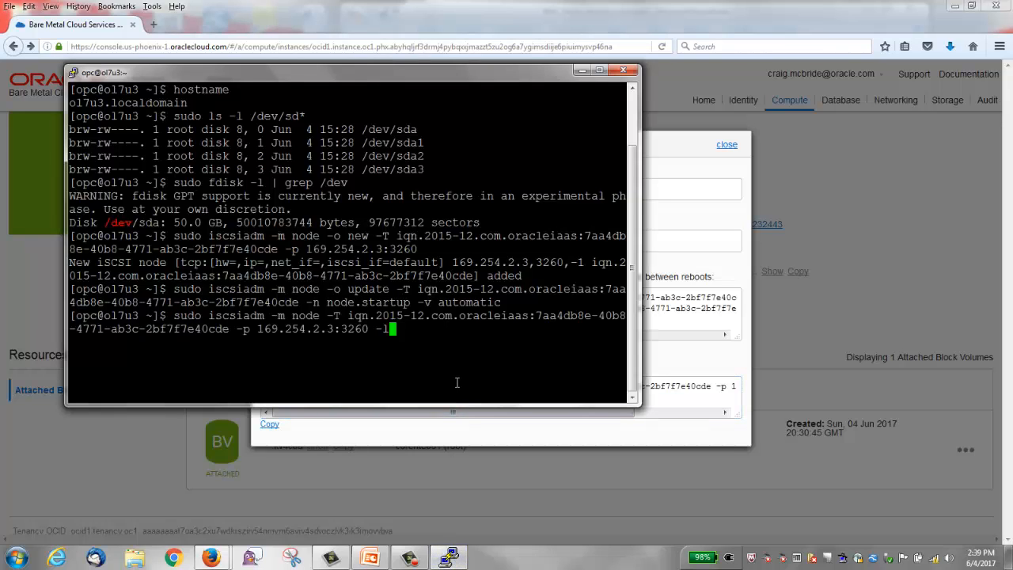
pyautogui.press('Return')
pyautogui.write('sudo ls -l /dev/sd*')
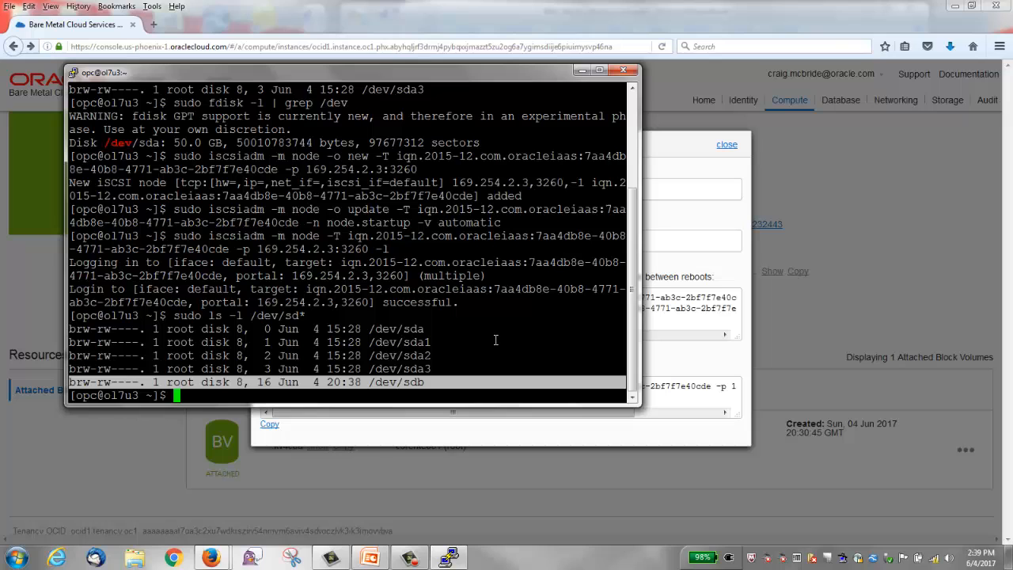
pyautogui.write('sudo iscsiadm -m node -T iqn.2015-12.com.oracleiaas:7aa4db8e-40b8-4771-ab3c-2bf7f7e40cde -p 169.254.2.3:3260 -l')
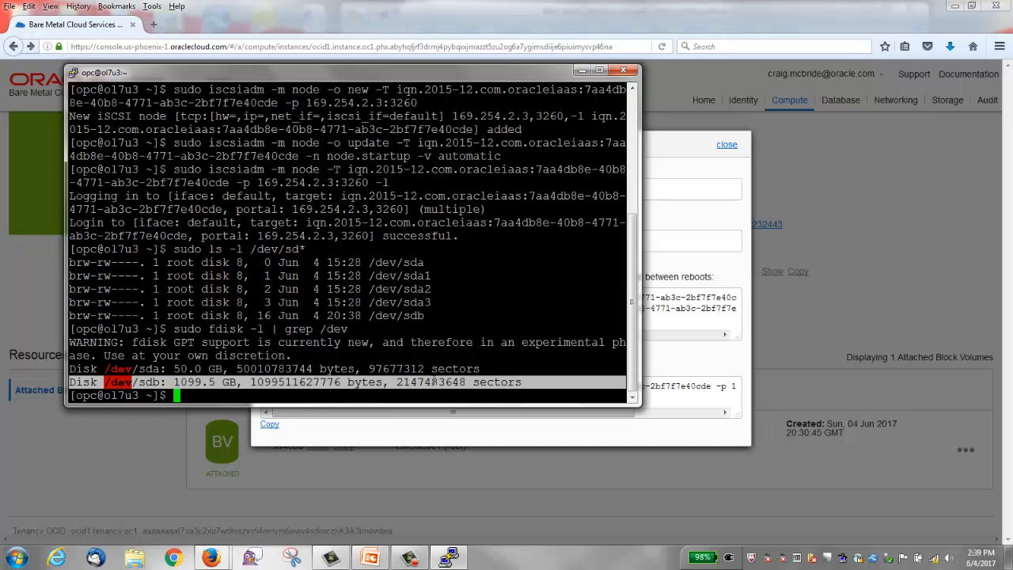
pyautogui.write('sudo mkfs -t ext4 /dev/sd')
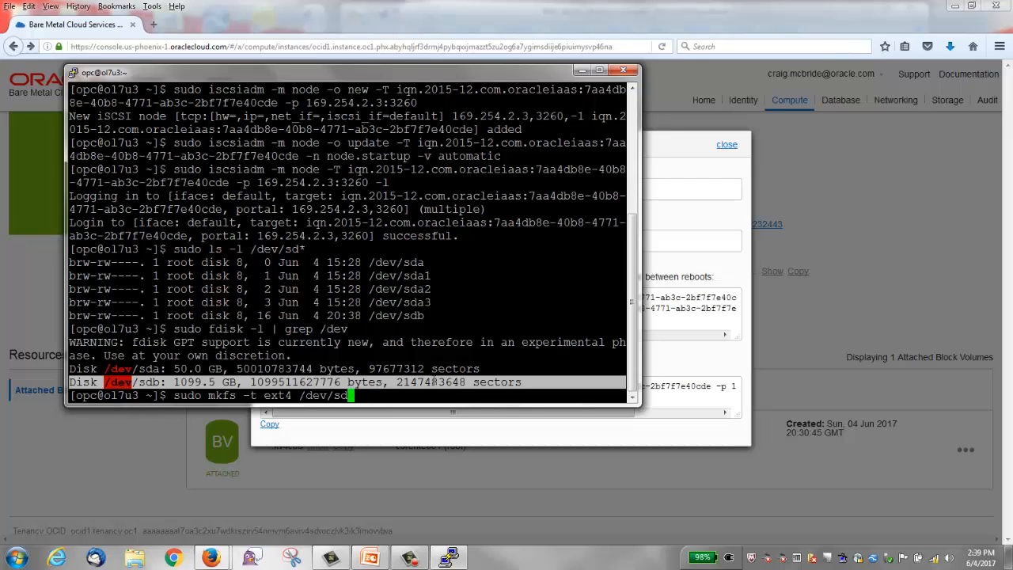
# Step: Run sudo mkfs -t ext4 /dev/sdb and confirm with y to create the ext4 filesystem
pyautogui.write('b')
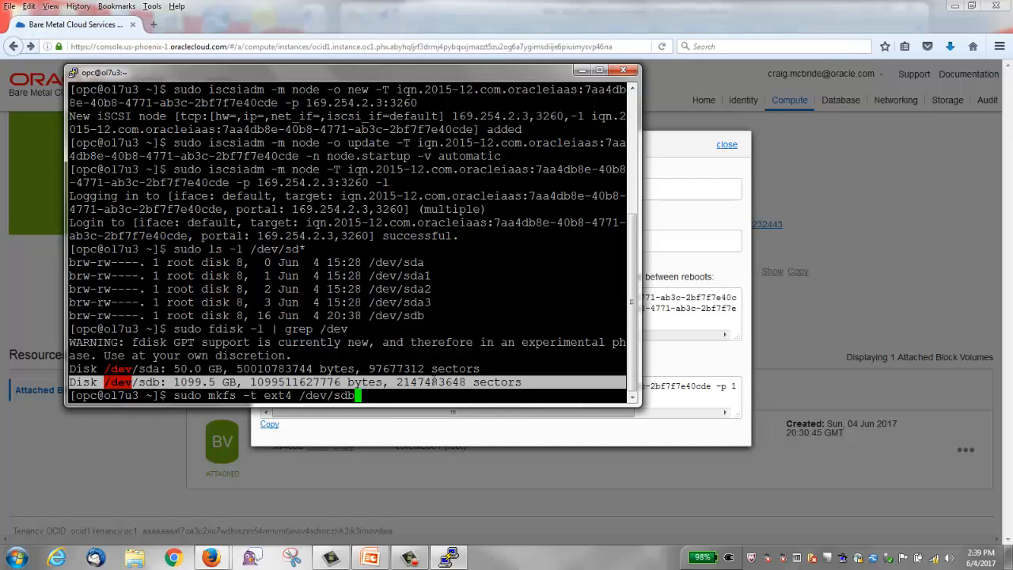
pyautogui.press('enter')
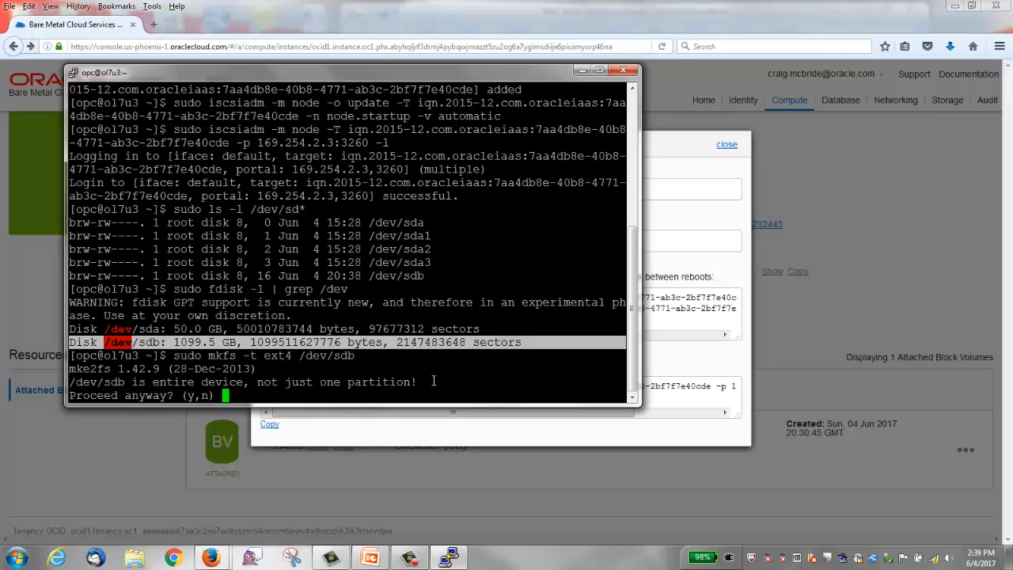
pyautogui.write('y')
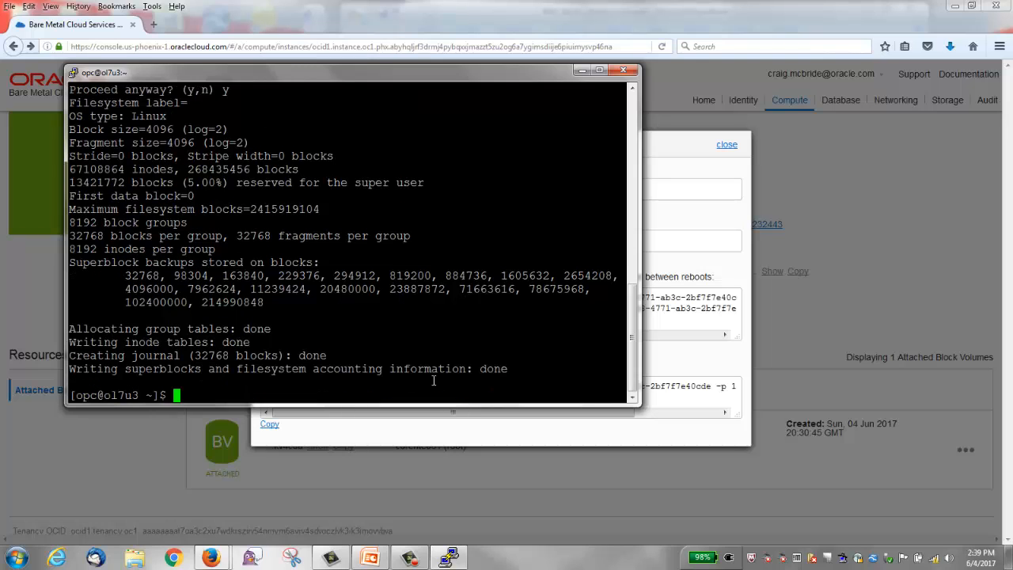
pyautogui.write('sudo')
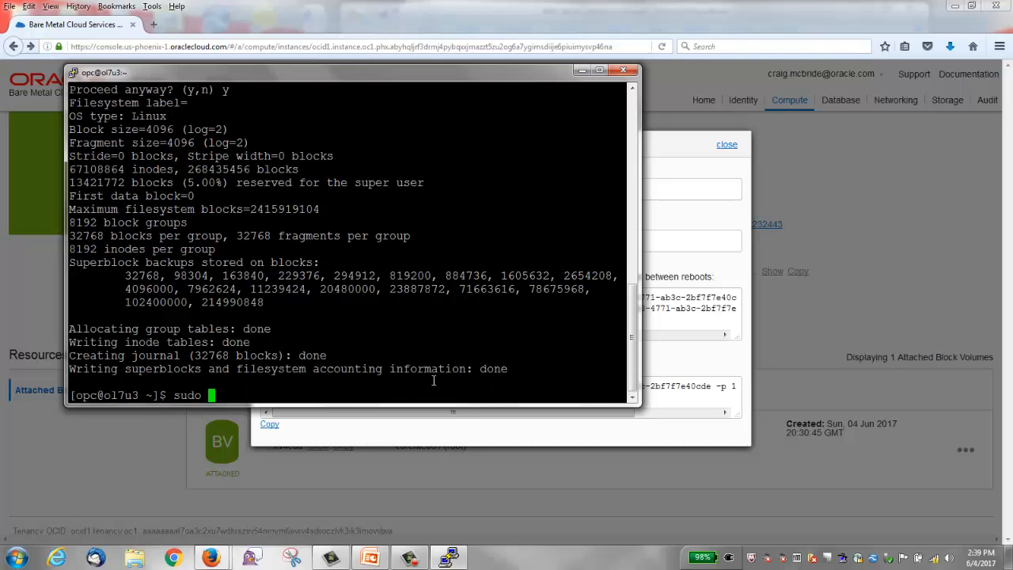
# Step: Create /extra_disk, mount /dev/sdb there, and check with df -h and ls -l
pyautogui.write('mkdir /e')
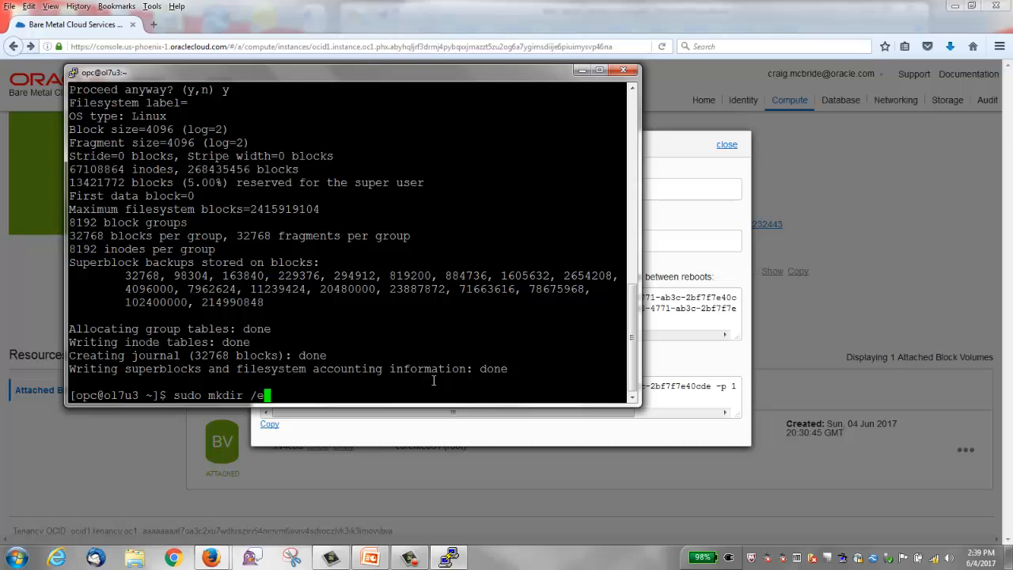
pyautogui.write('xtra_disk')
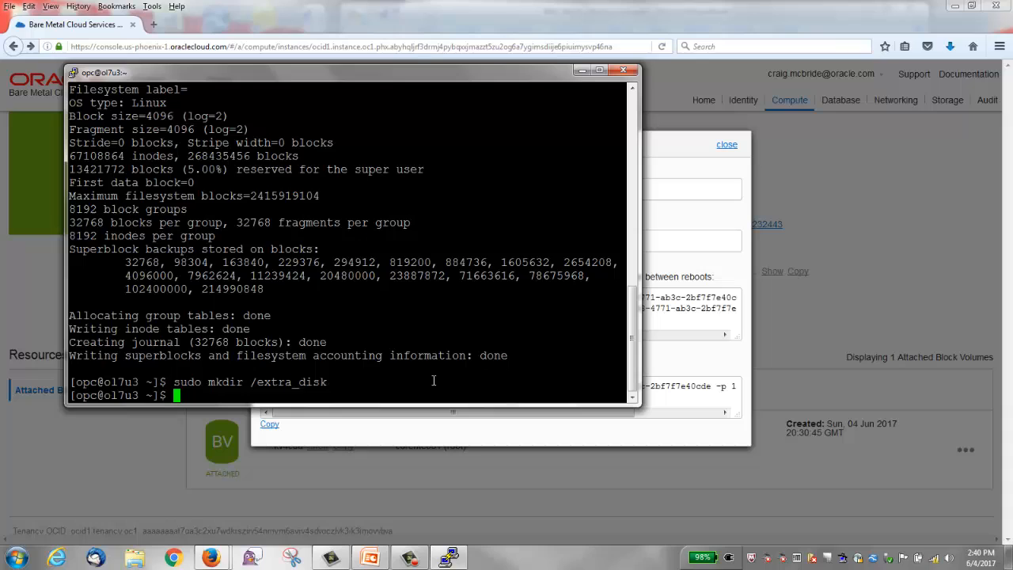
pyautogui.write('sudo  mount')
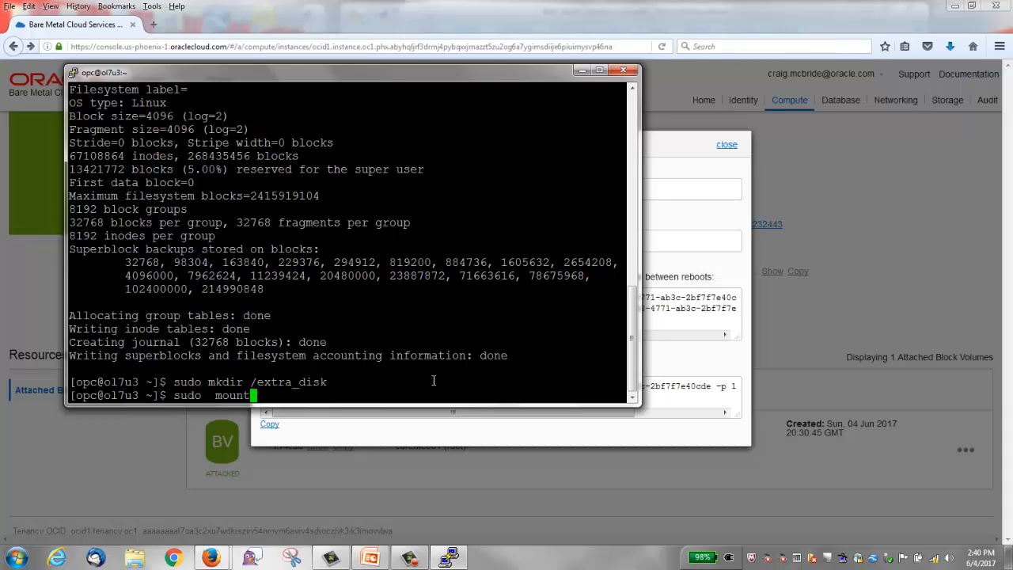
pyautogui.write('/')
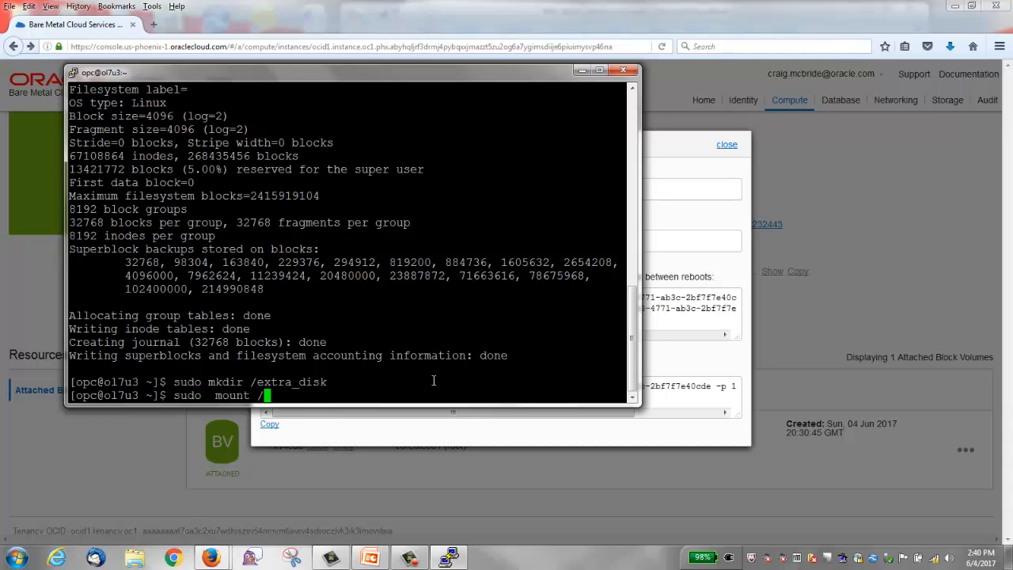
pyautogui.write('dev/sdb')
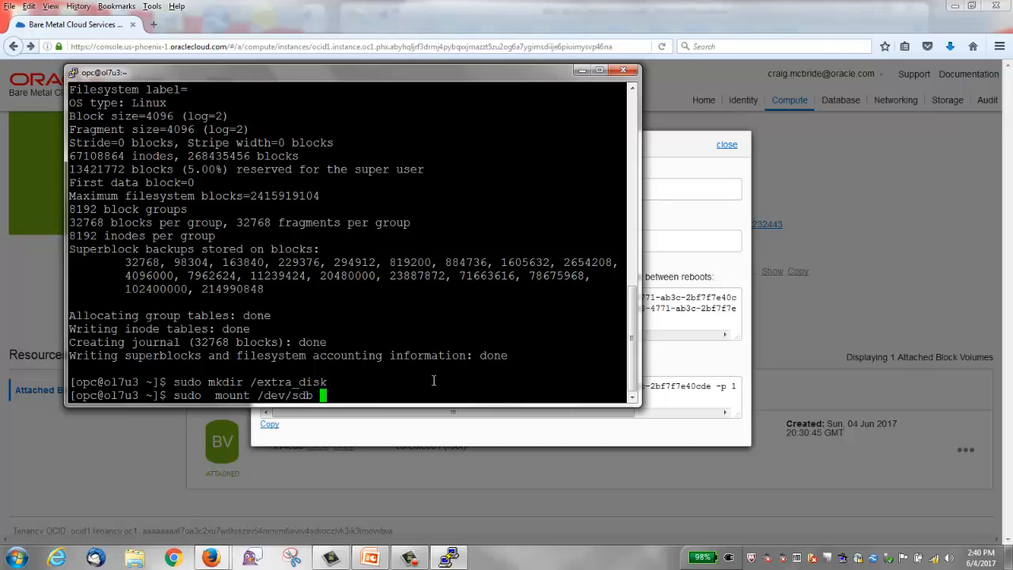
pyautogui.write('/extra_disk/')
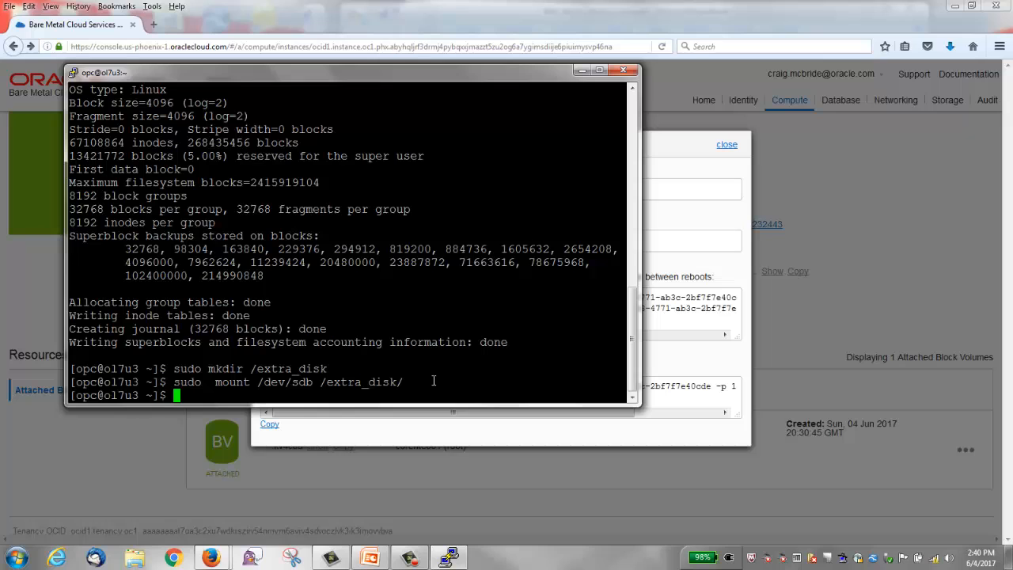
pyautogui.write('df -h')
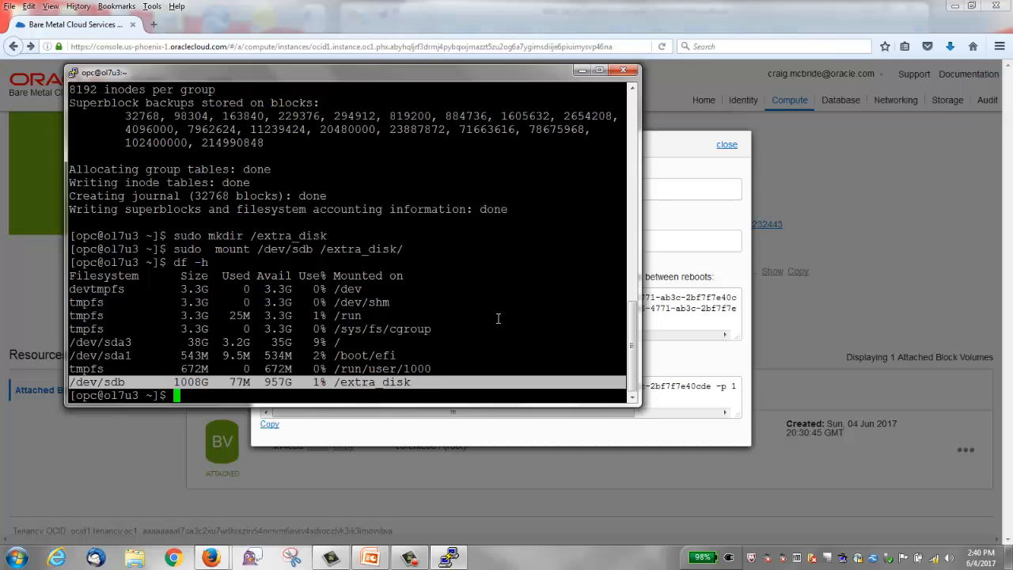
pyautogui.write('ls -l /extra_disk/')
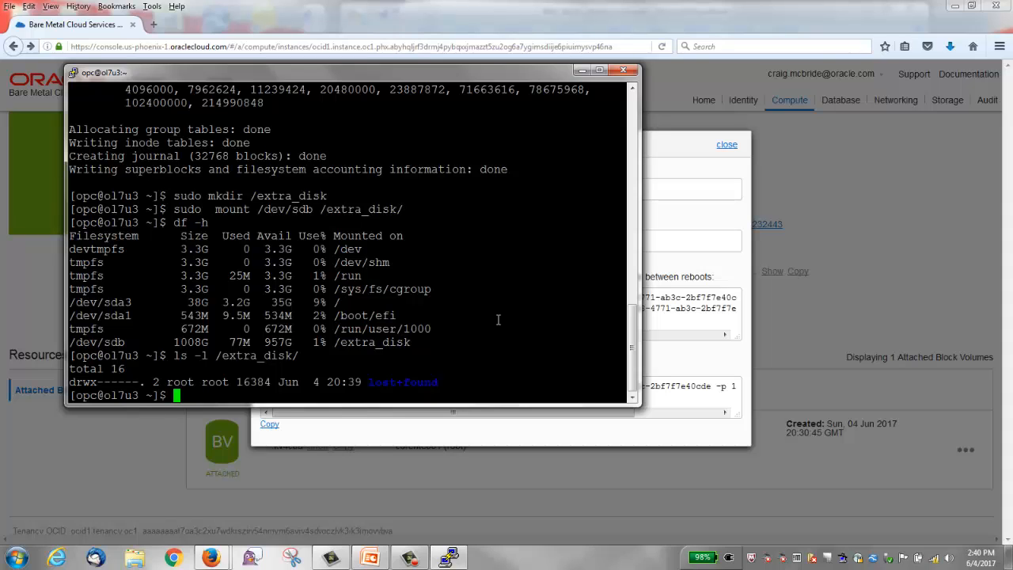
# Step: Copy /boot/vmlinuz-* to /extra_disk/ and list the directory to confirm
pyautogui.write('sudo cp')
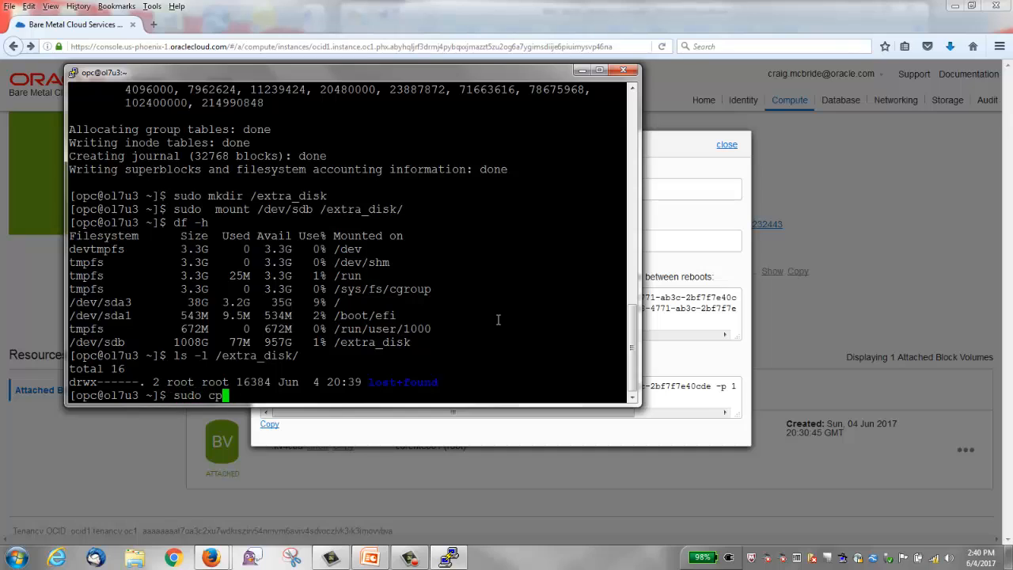
pyautogui.write('/boot/vm')
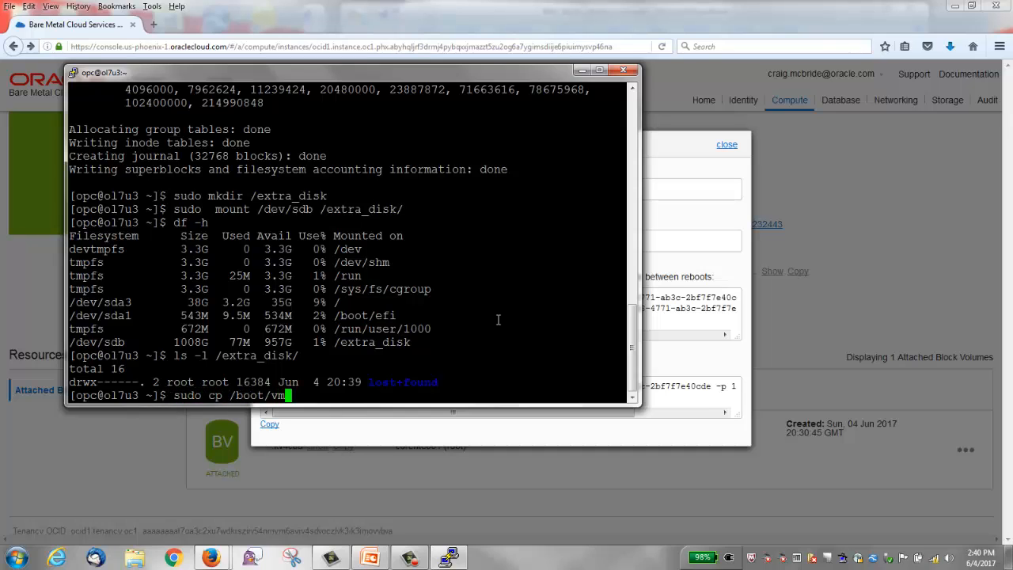
pyautogui.write('linuz-* /extra_disk/')
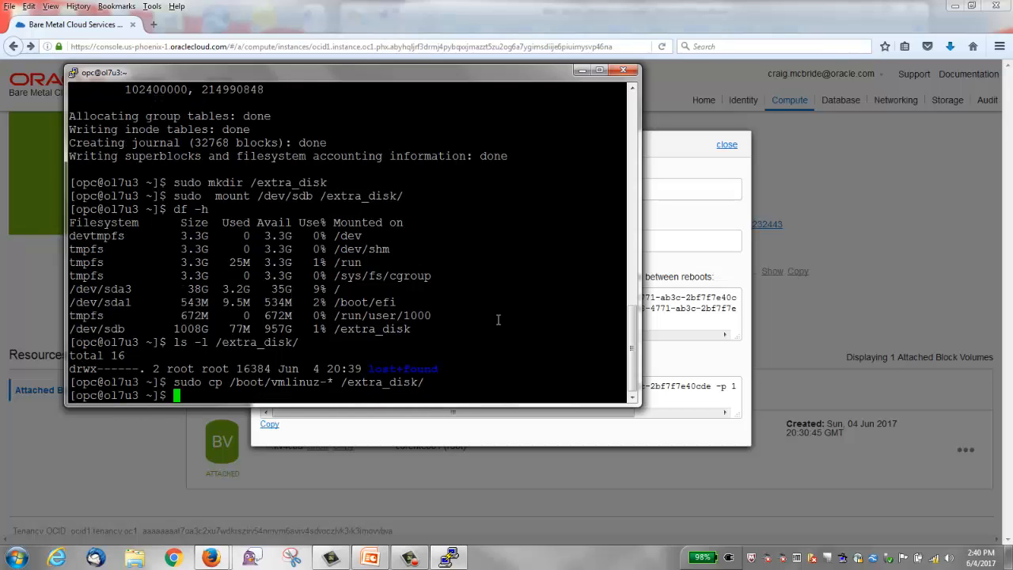
pyautogui.write('ls -l /extra_disk/')
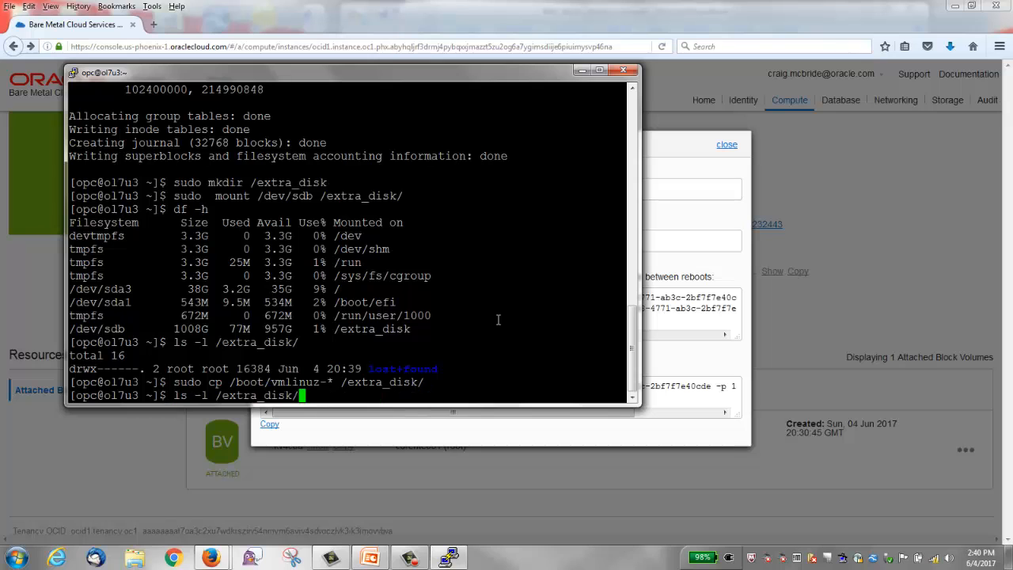